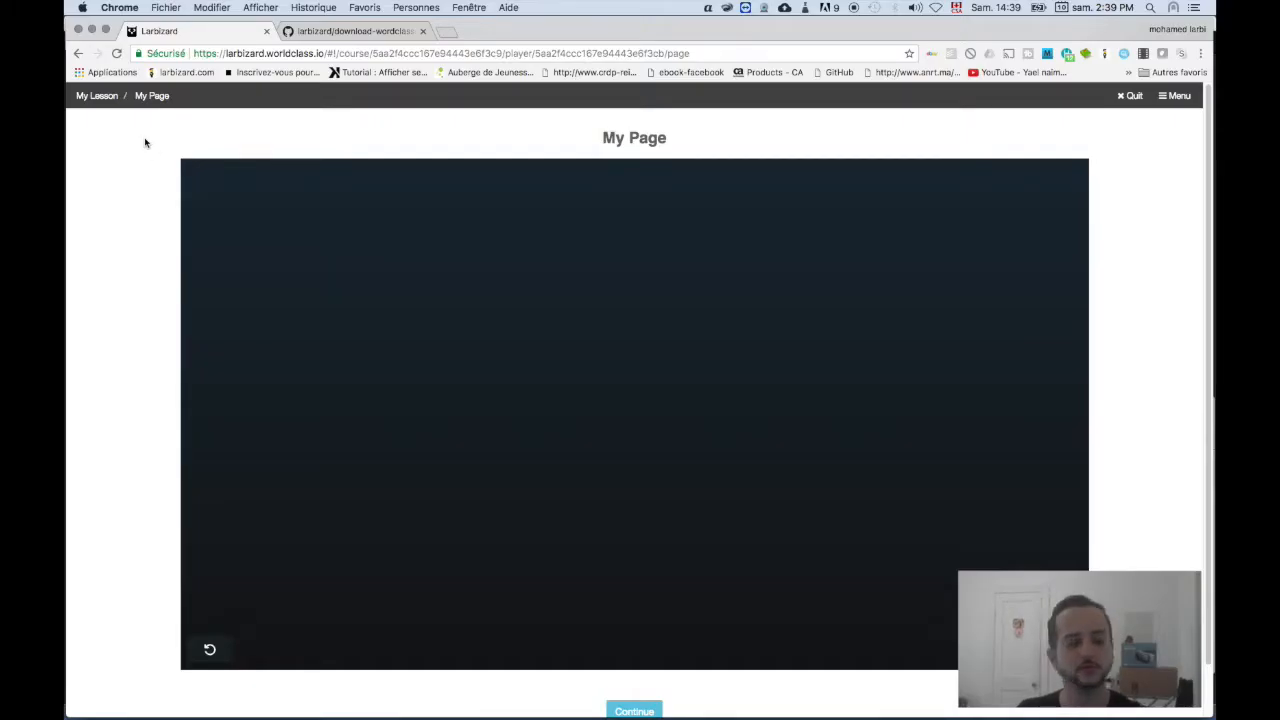
mouse_move(148, 116)
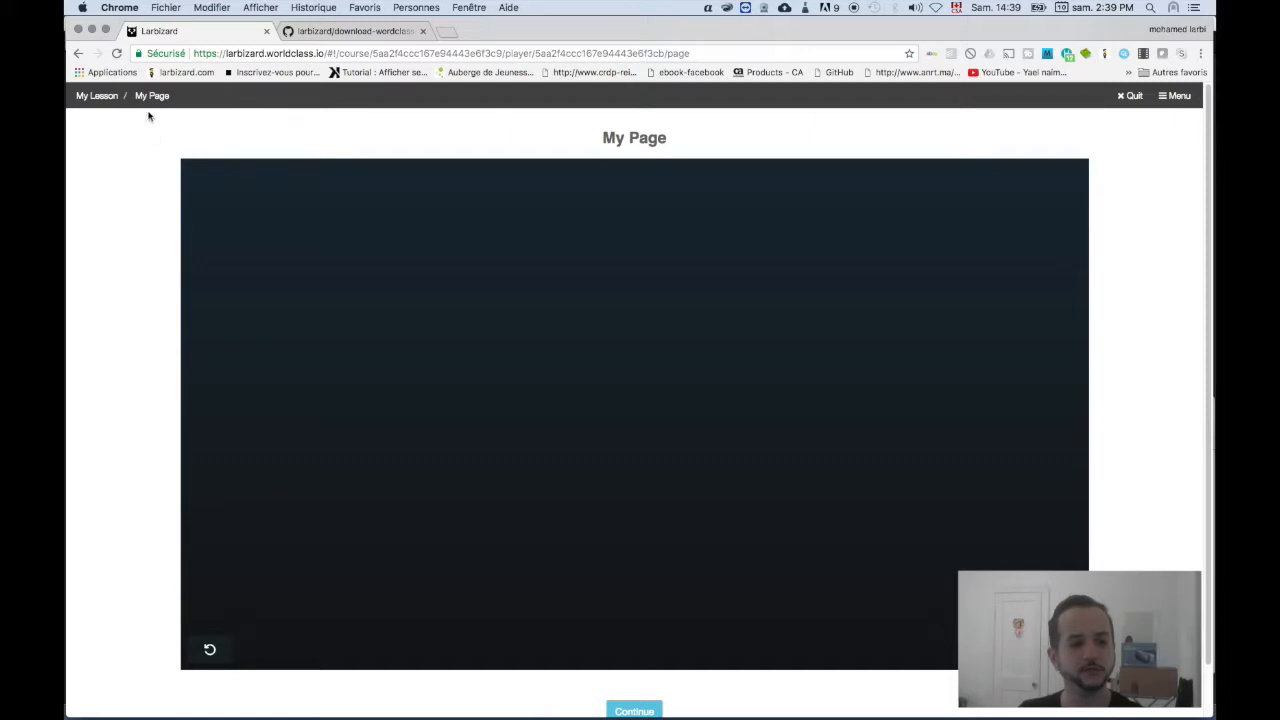
mouse_move(518, 114)
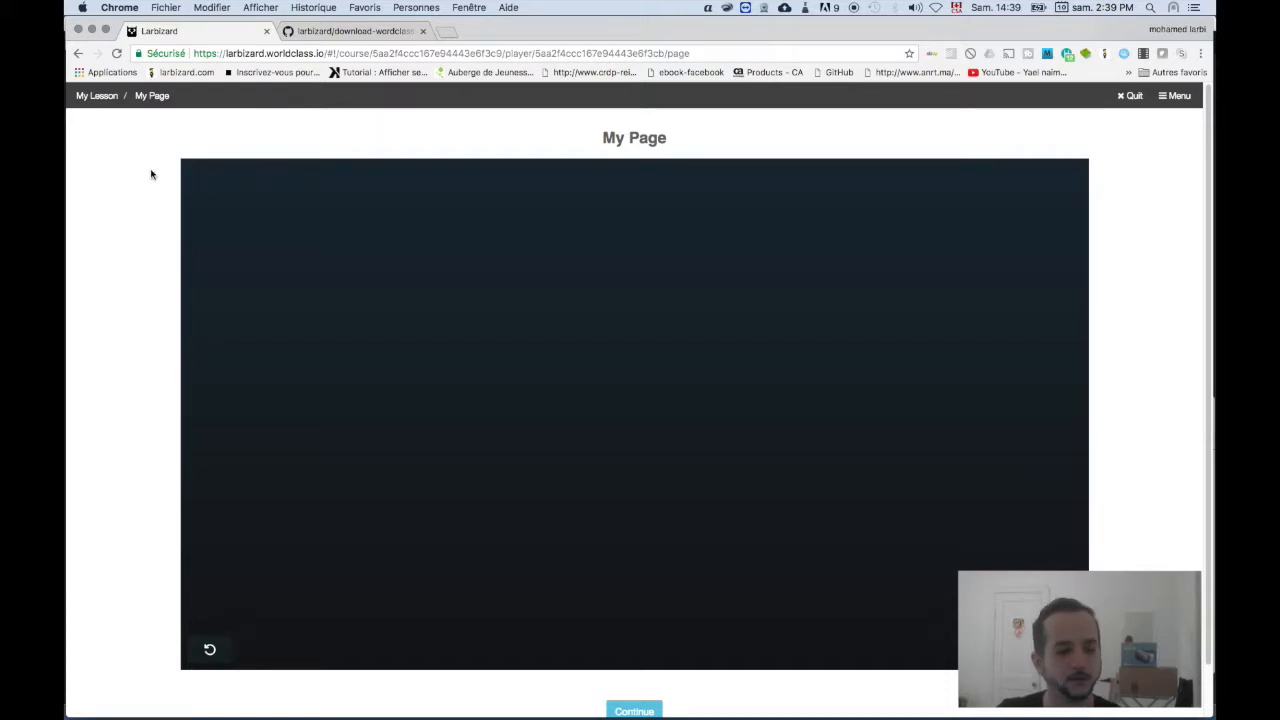
mouse_move(299, 136)
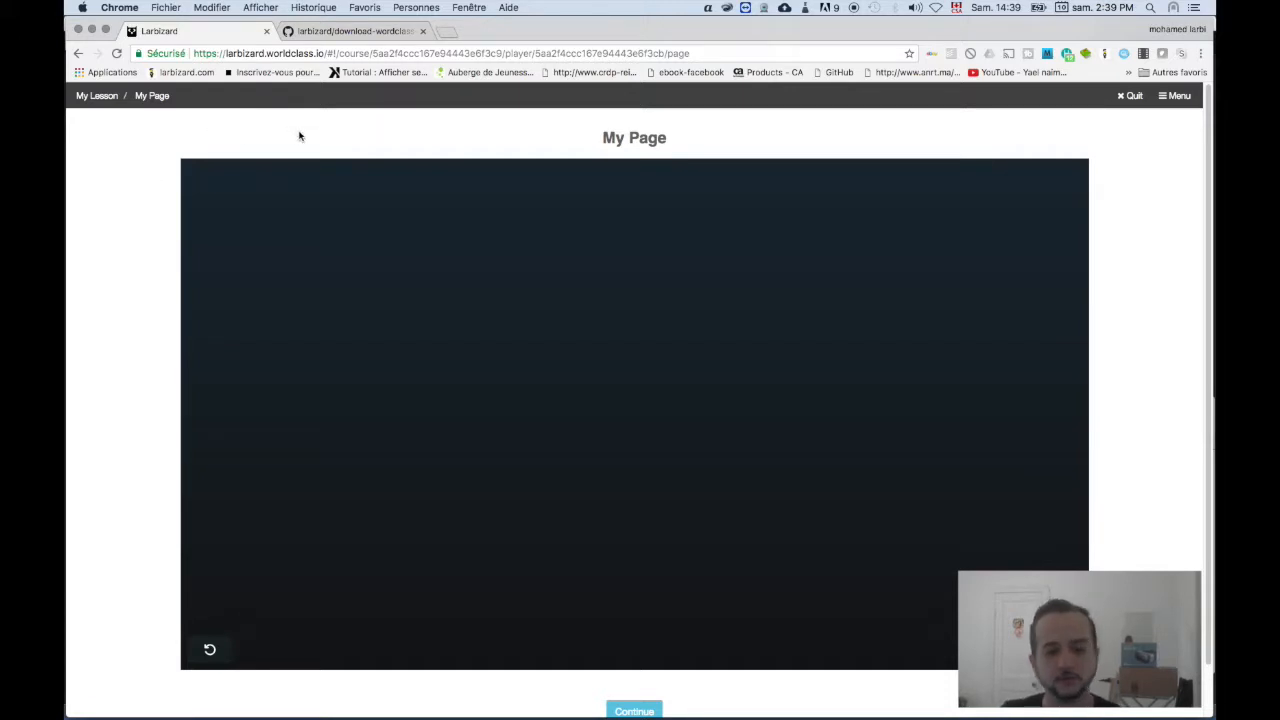
mouse_move(178, 680)
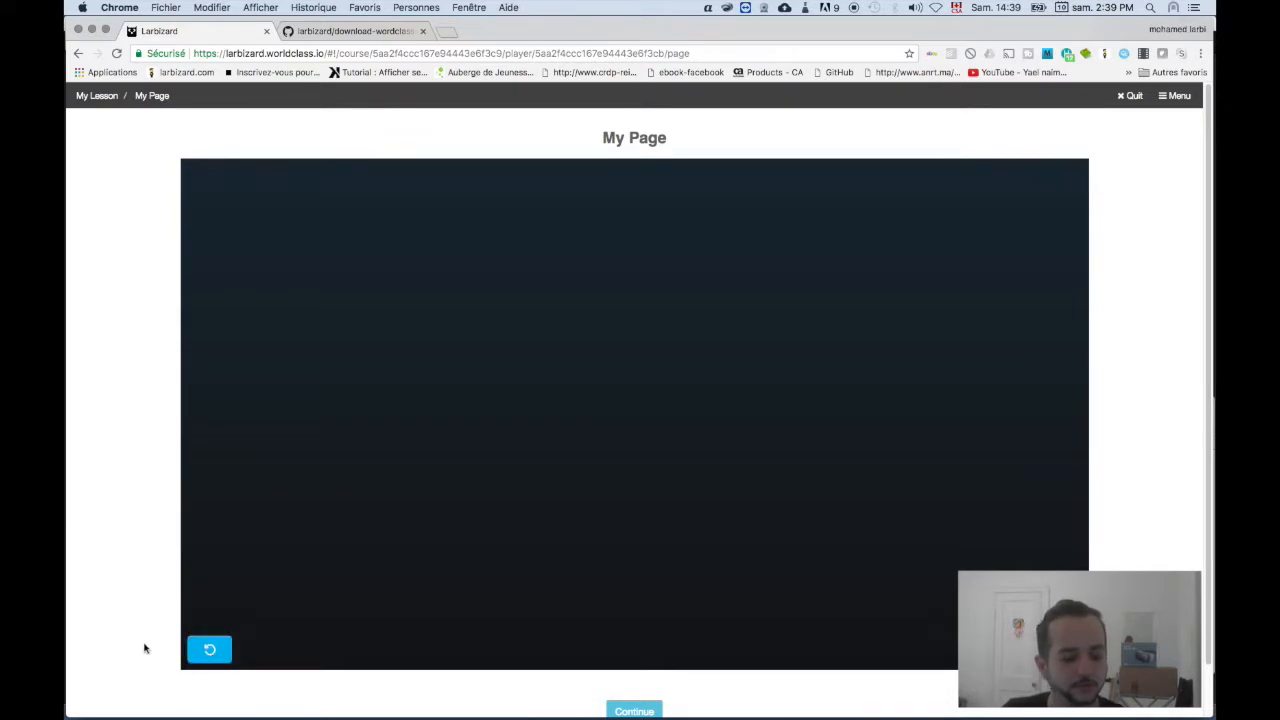
Play the My Page lesson video, then pause it about a second in.
click(209, 650)
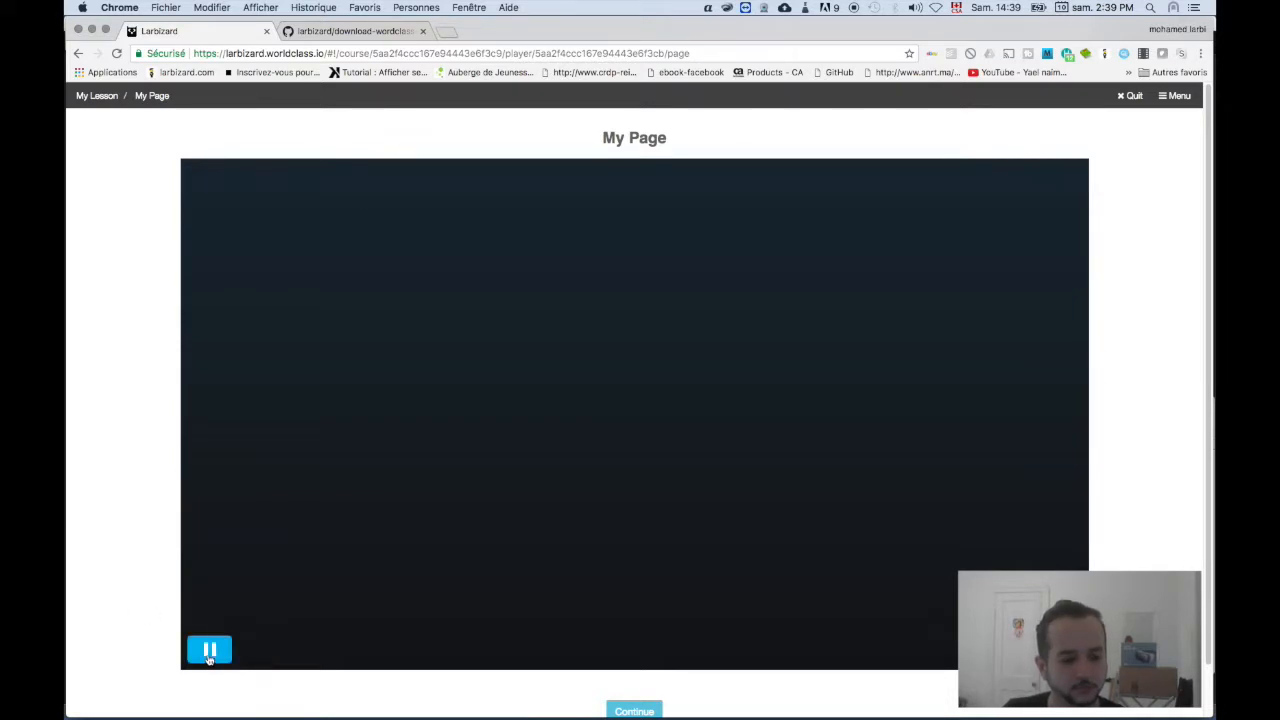
click(209, 649)
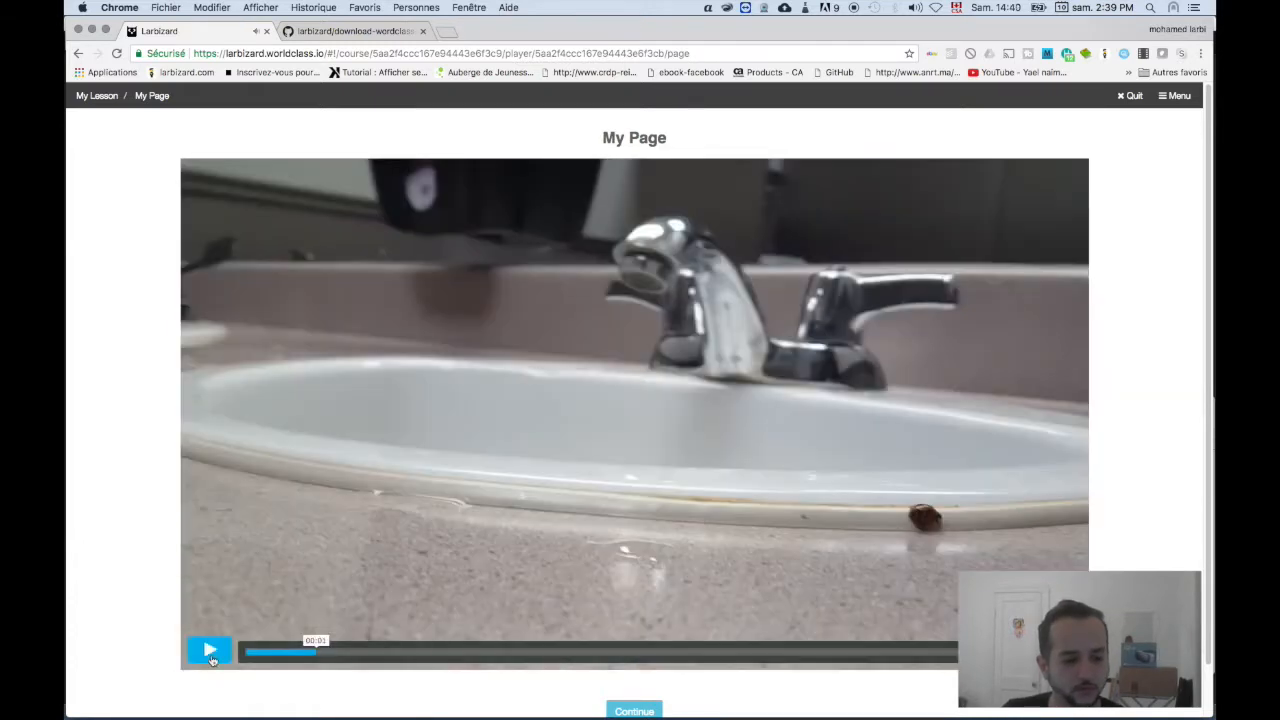
Open Chrome's Developer Tools from More Tools, showing the lesson page in mobile preview.
click(209, 650)
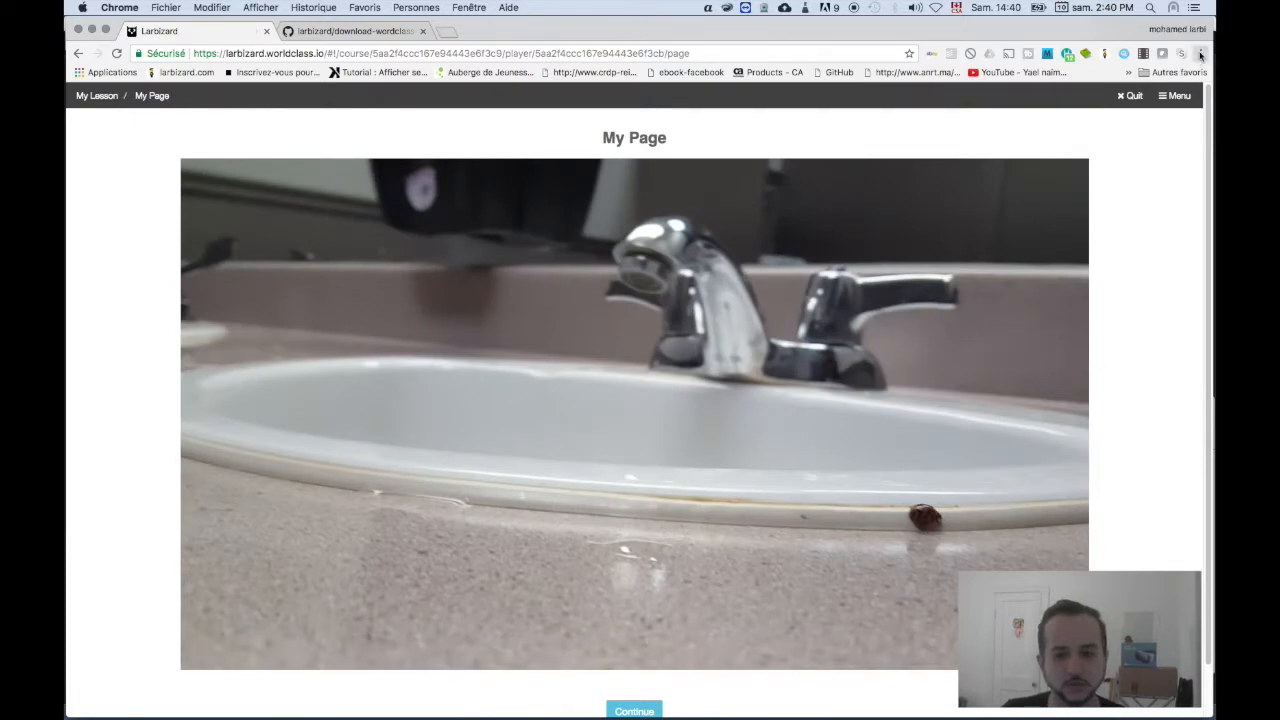
click(1200, 53)
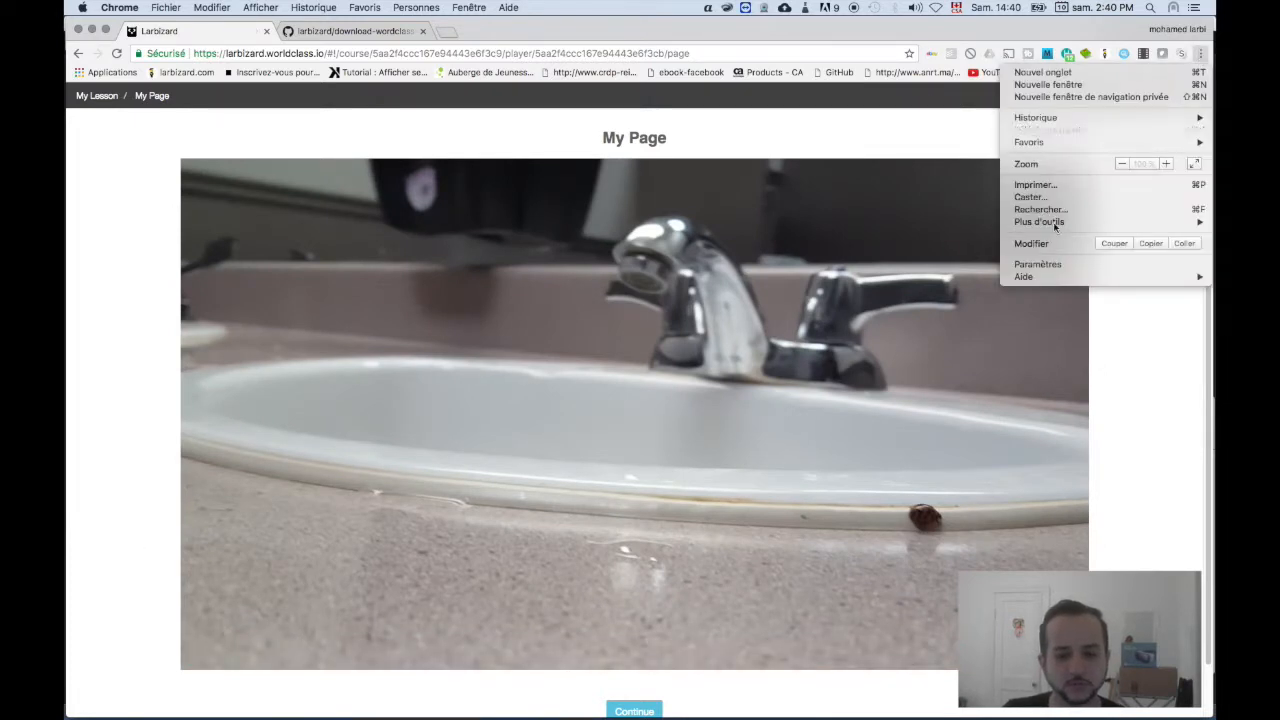
mouse_move(1039, 221)
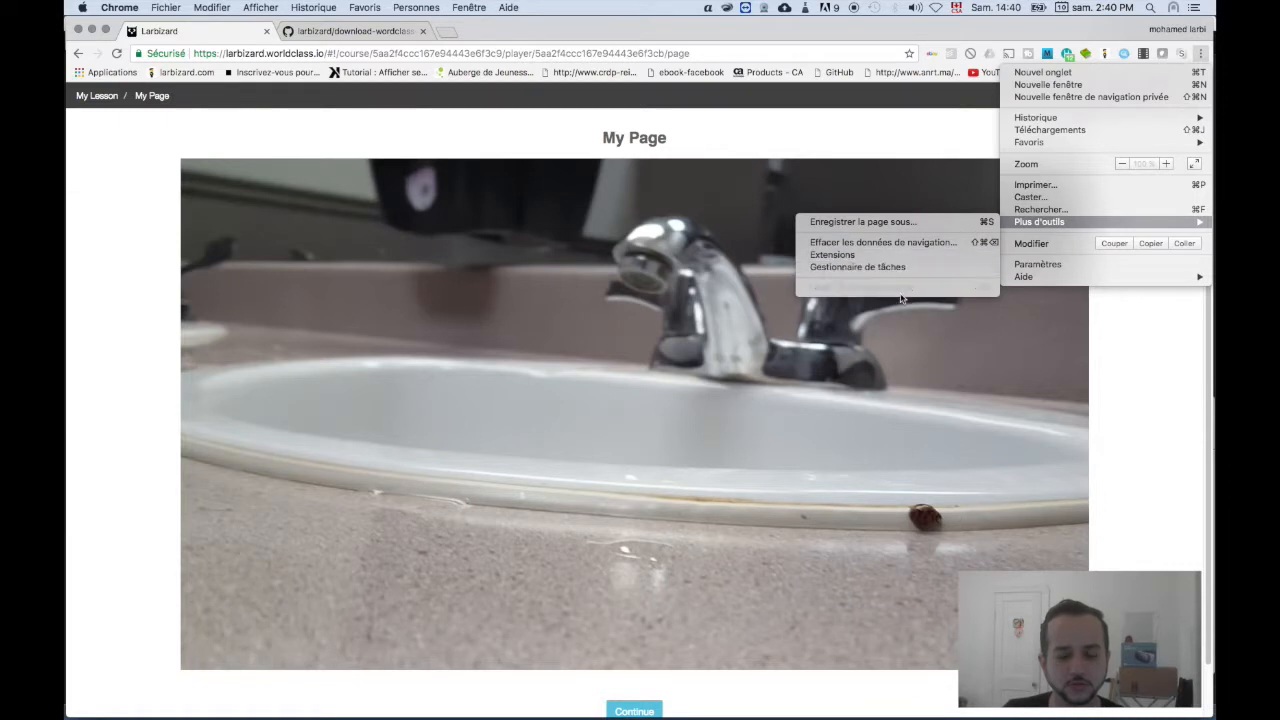
click(900, 295)
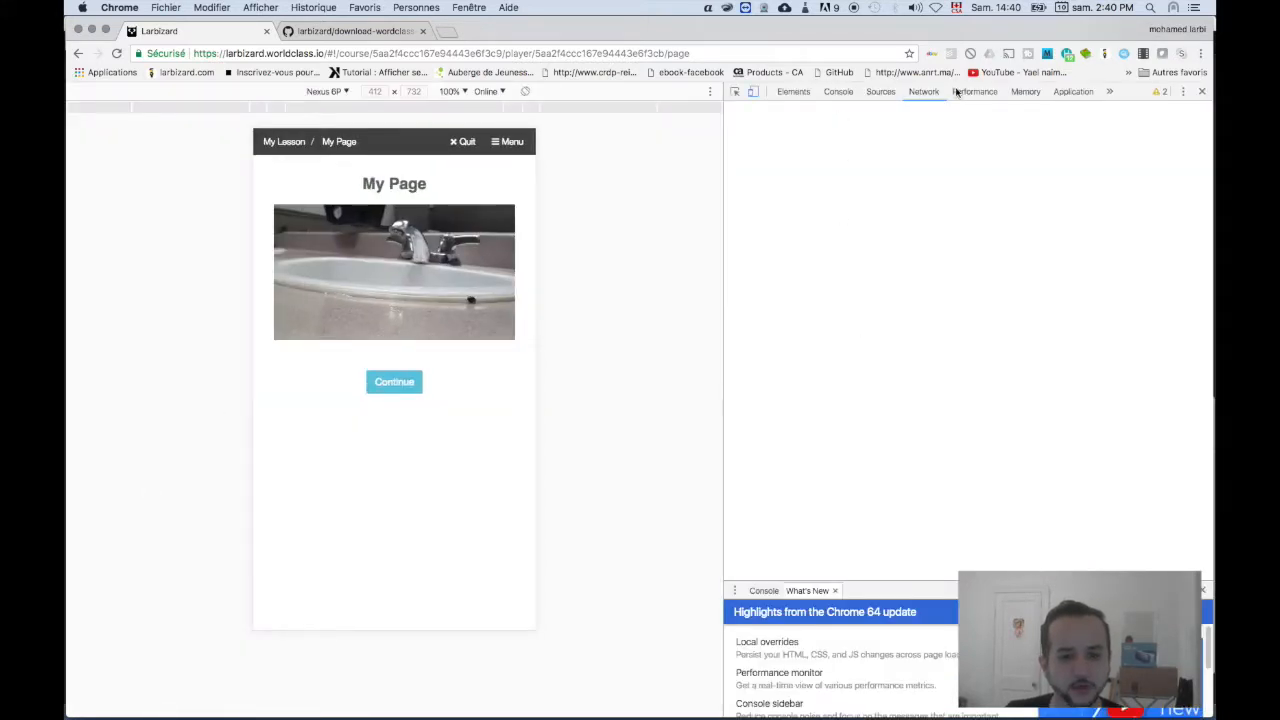
Switch DevTools to the Network panel and reload the page, recording 34 requests.
click(923, 91)
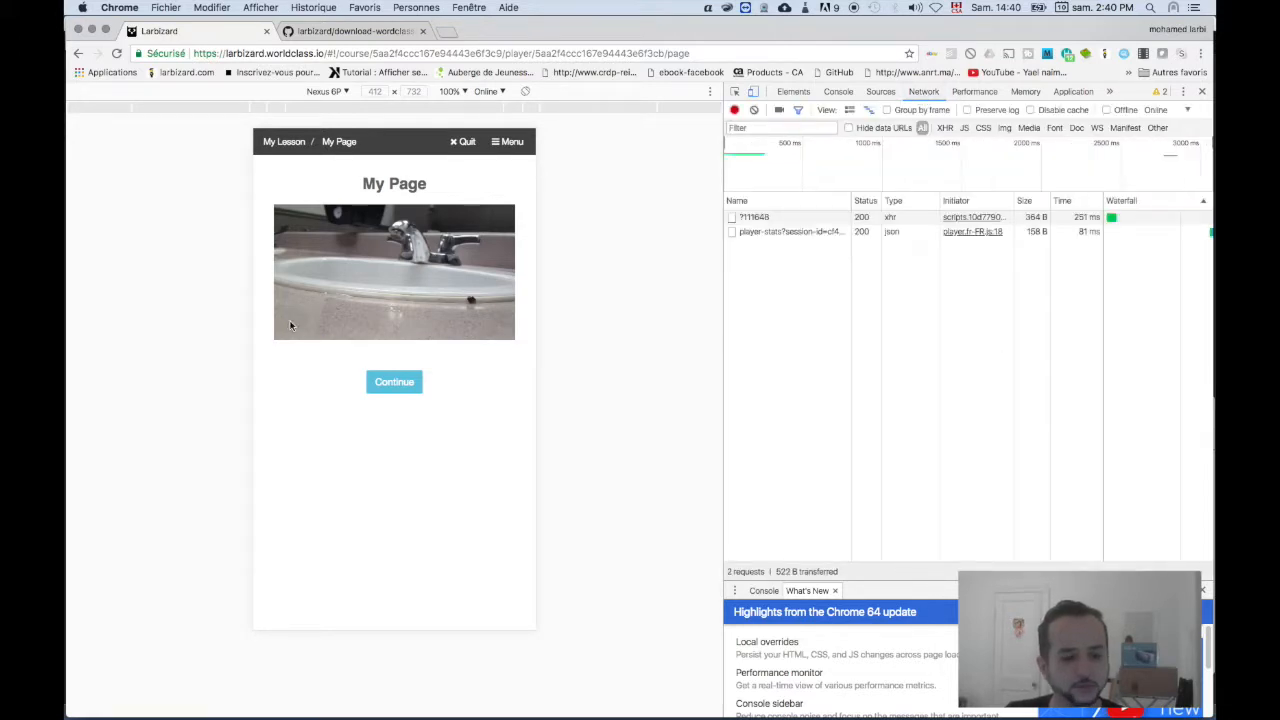
mouse_move(298, 332)
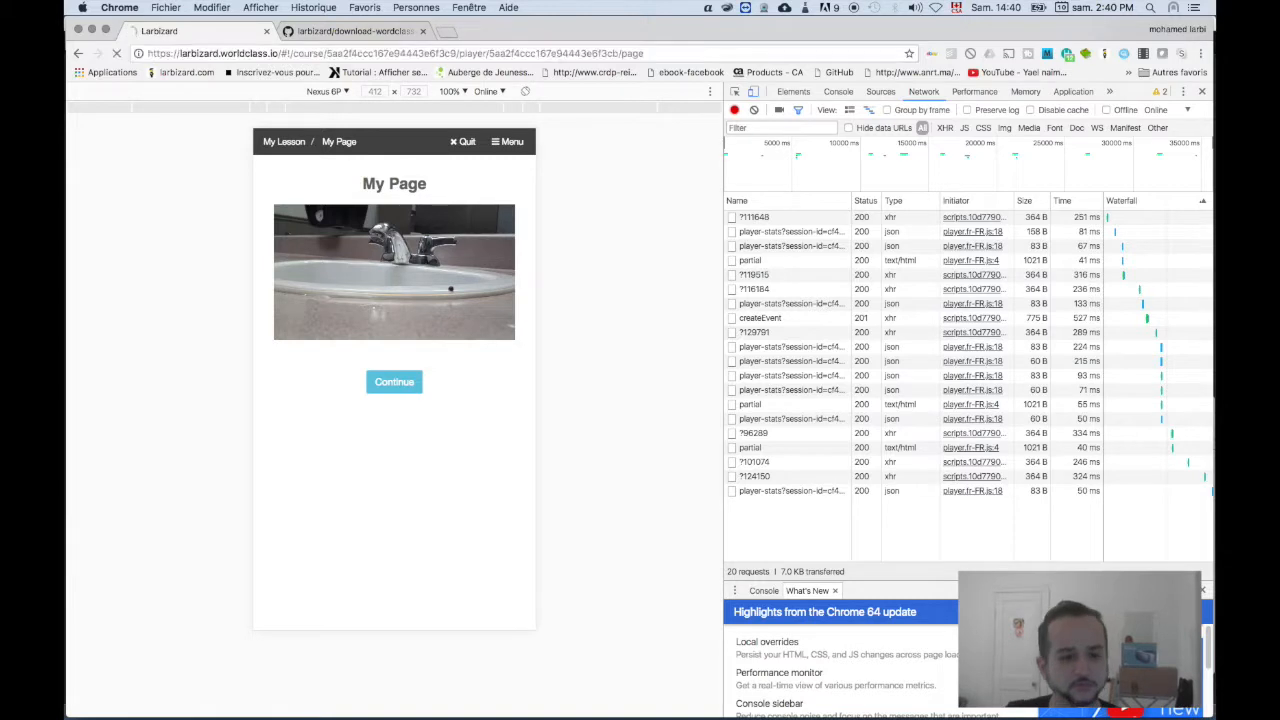
click(393, 381)
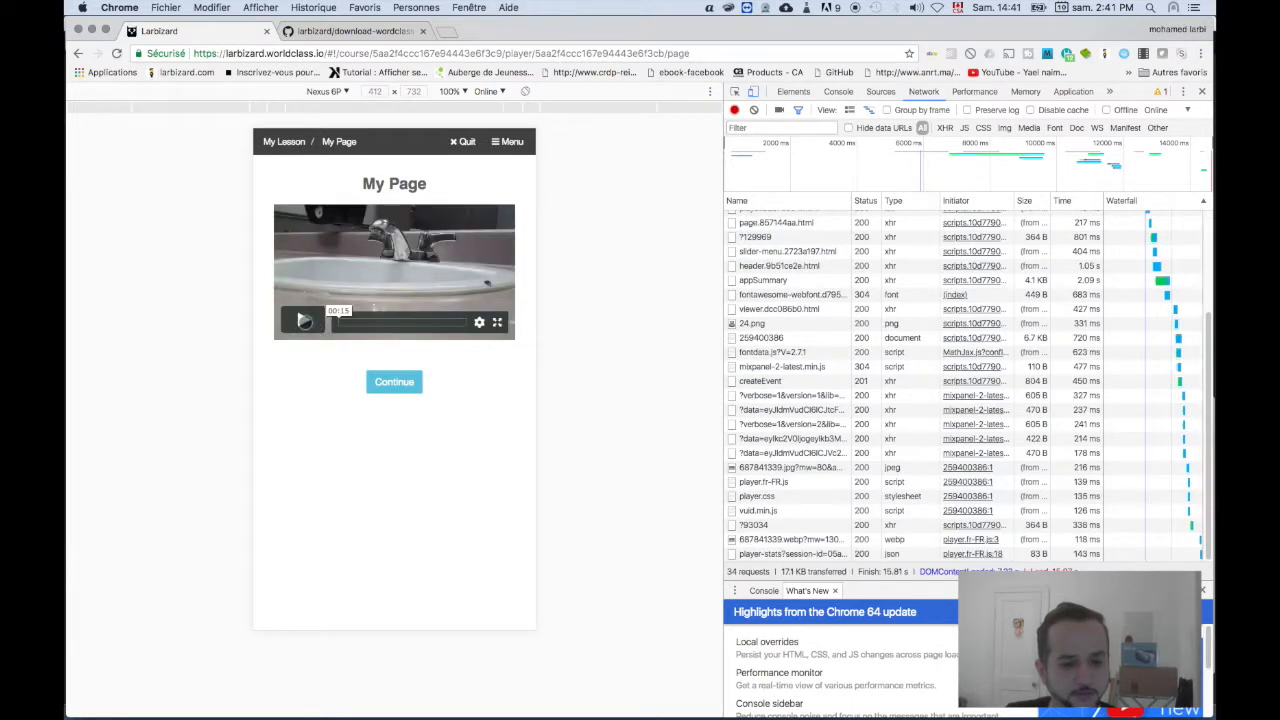
Play and pause the video, then select the audio segment-1.m4s request.
click(303, 321)
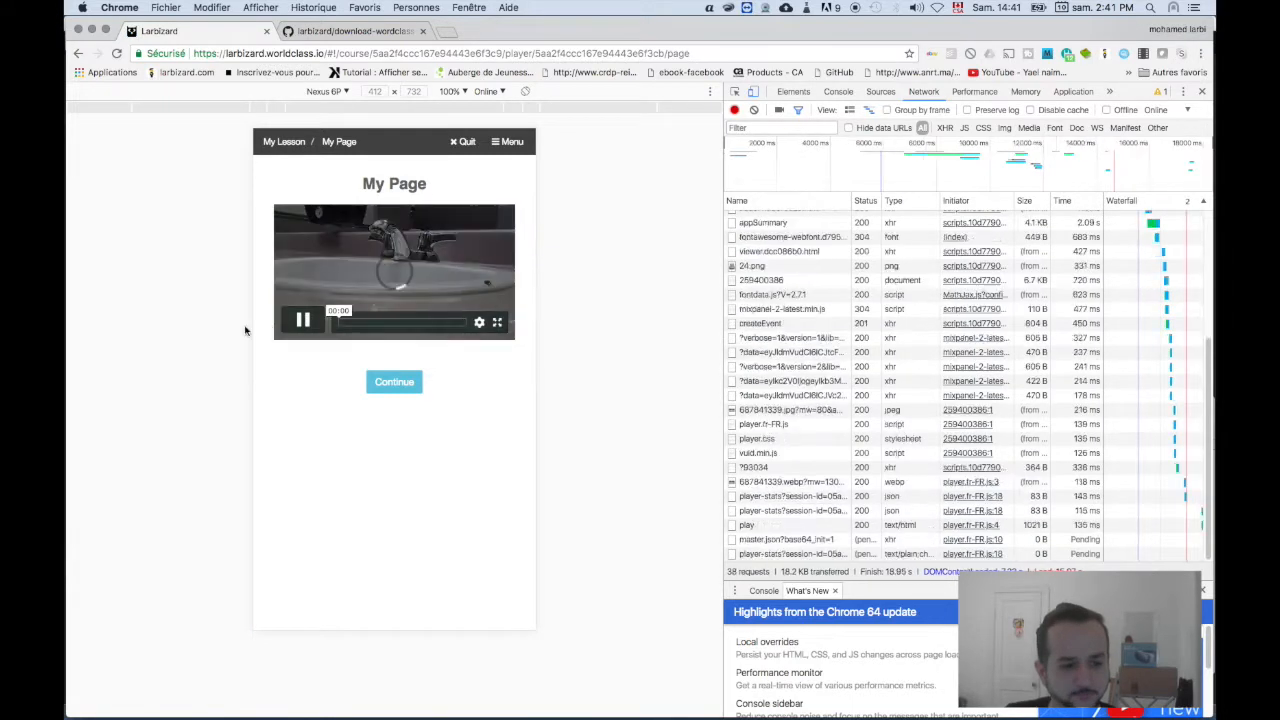
click(301, 320)
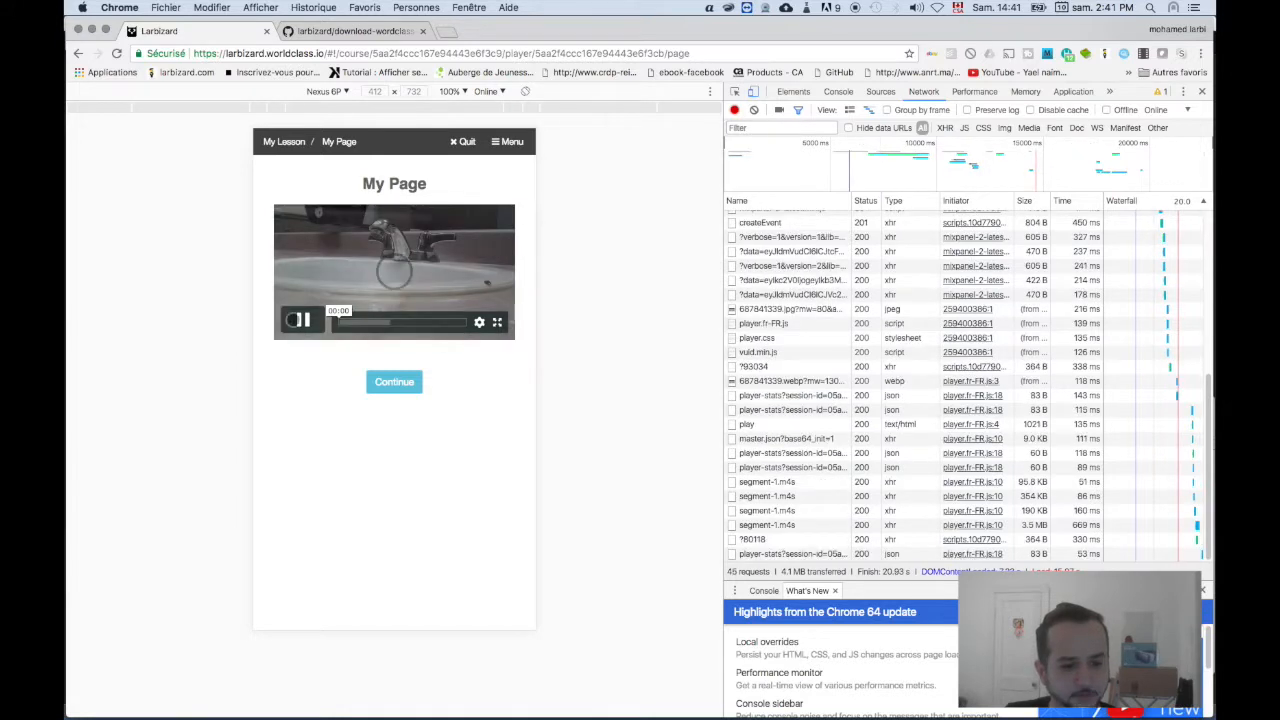
click(303, 320)
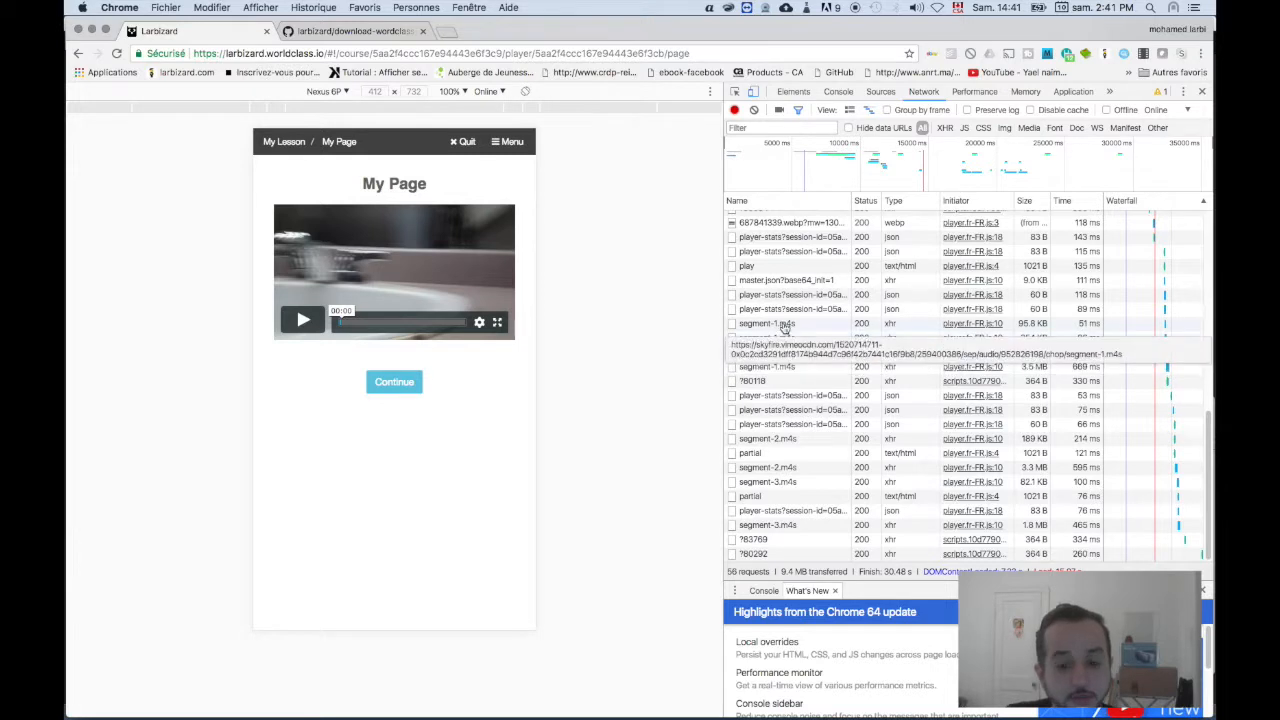
mouse_move(882, 331)
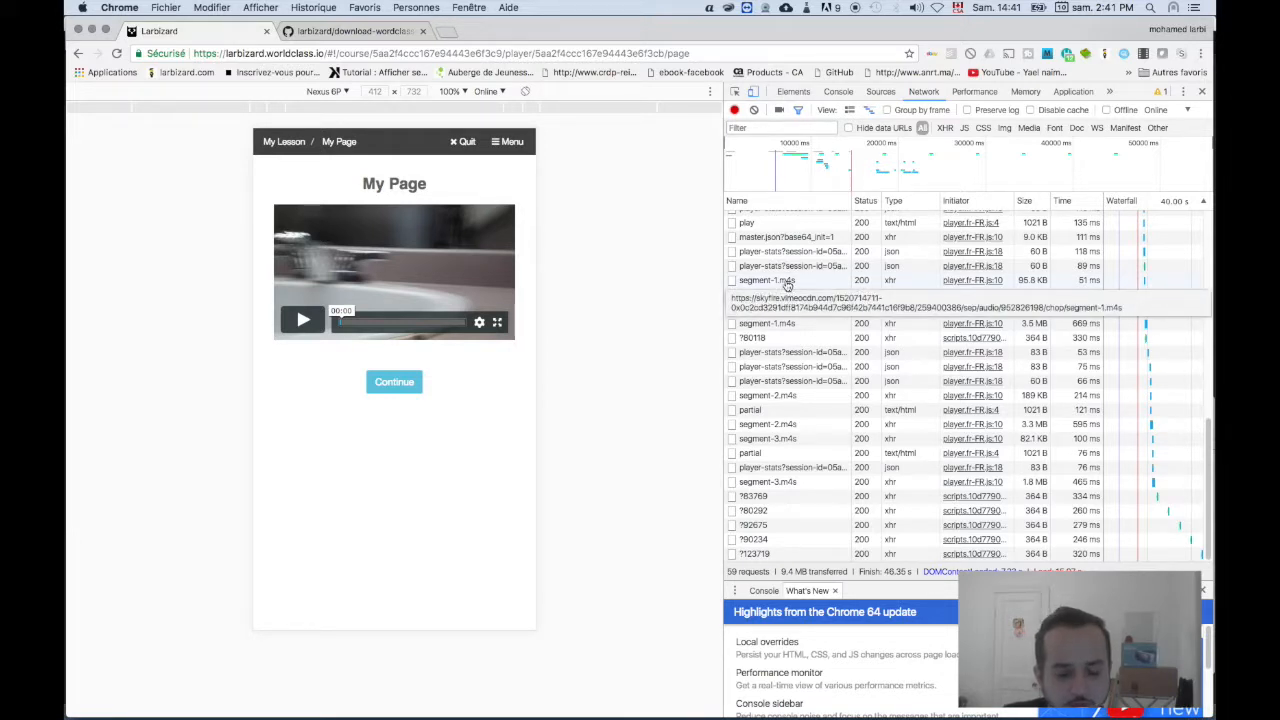
click(767, 265)
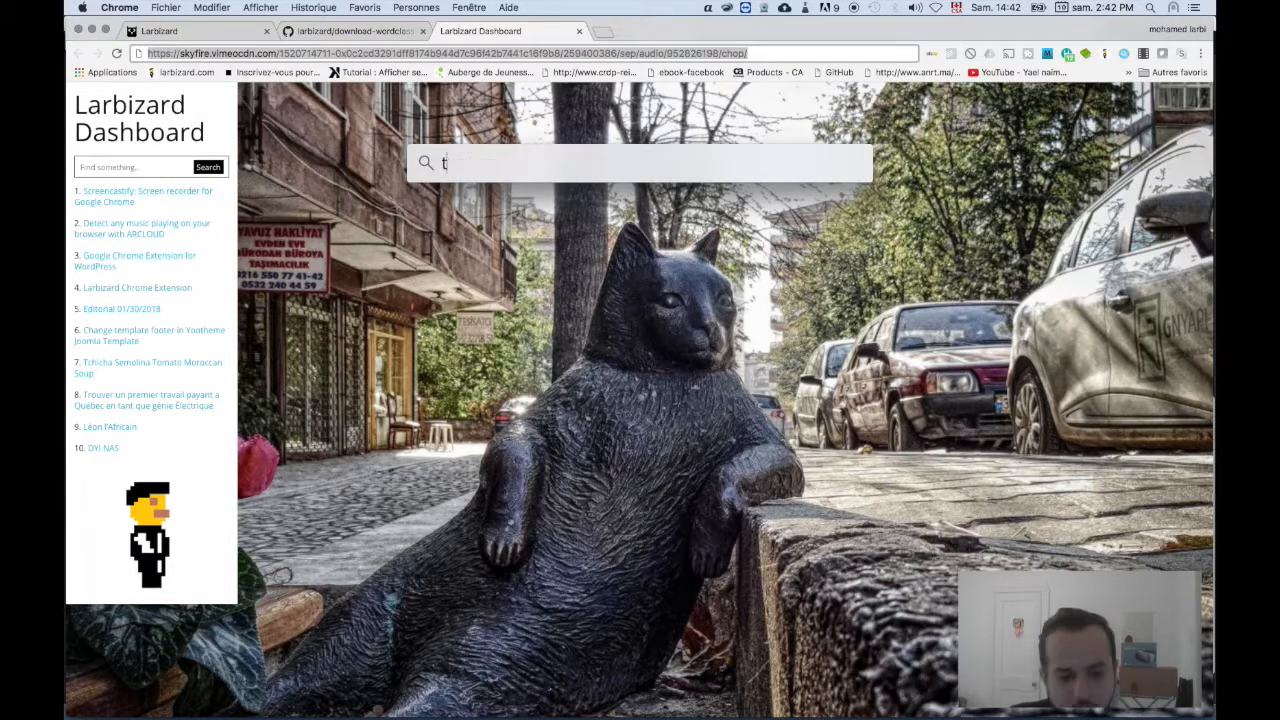
Paste the Vimeo audio segment address, trimmed after /chop/, into the new tab's address bar.
text(extEdit)
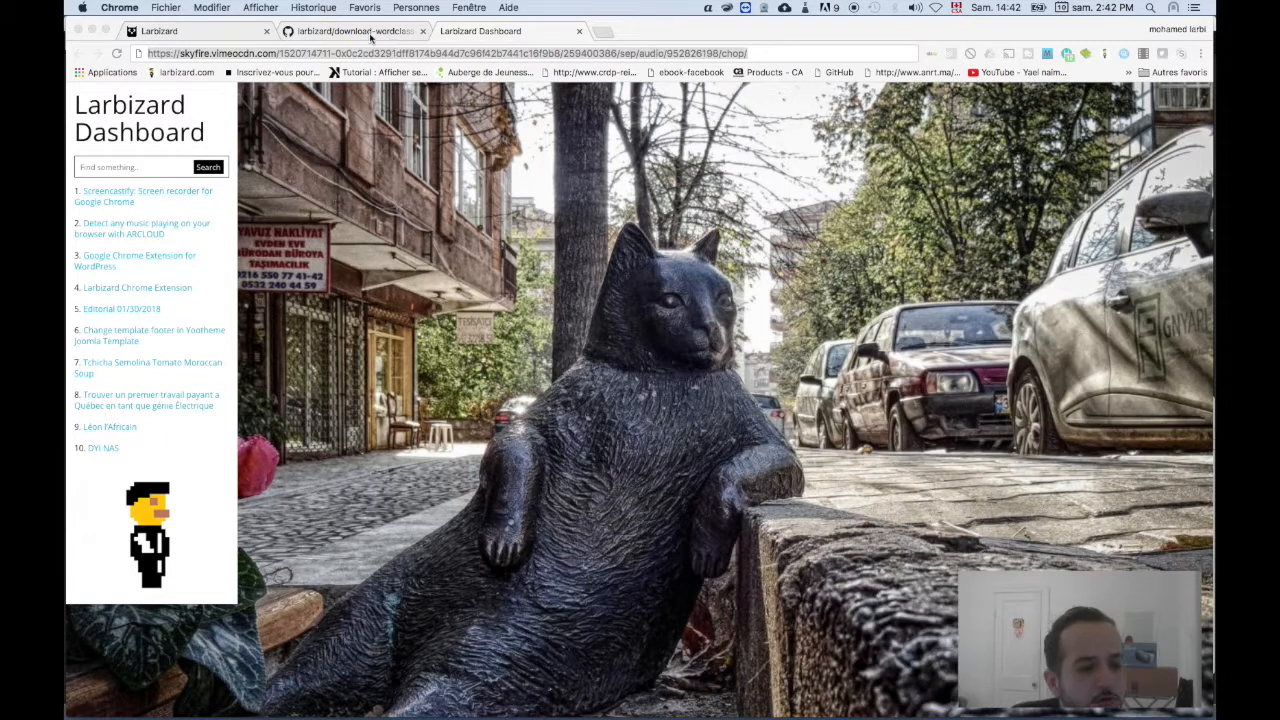
Switch to the download-wordclass-audio repository tab and view download_wordclass_audio.sh.
click(350, 31)
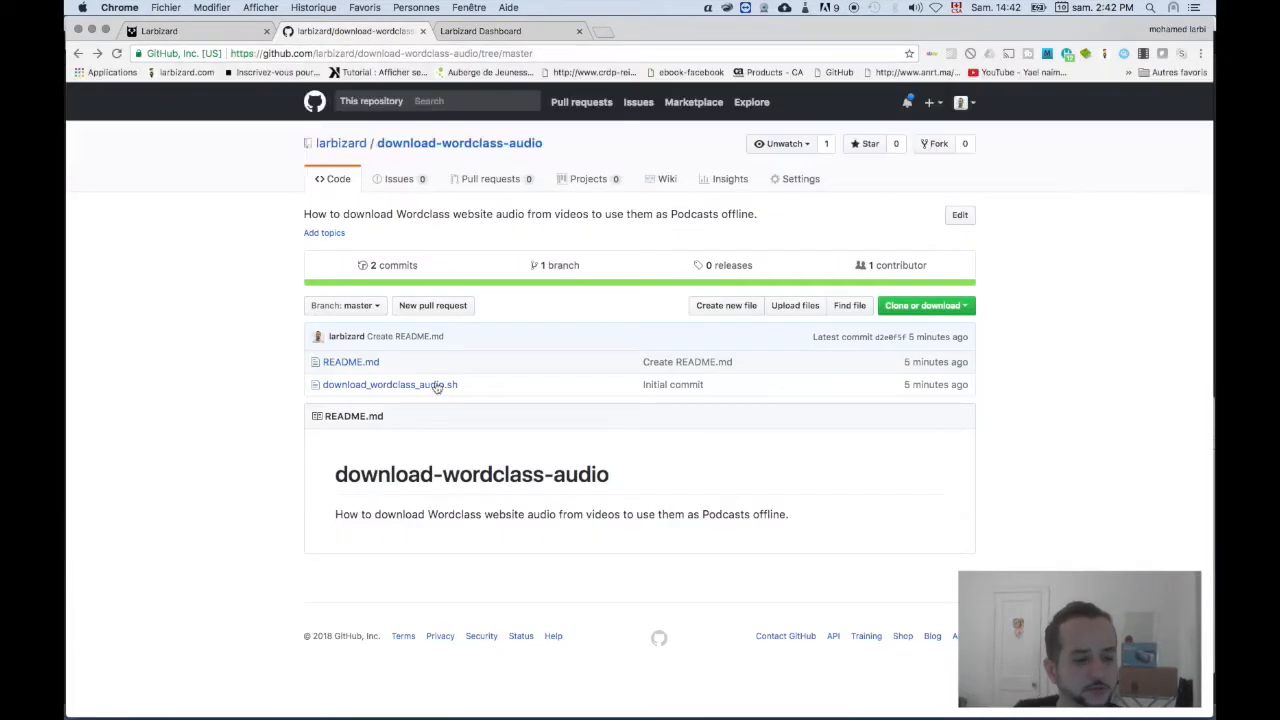
click(389, 384)
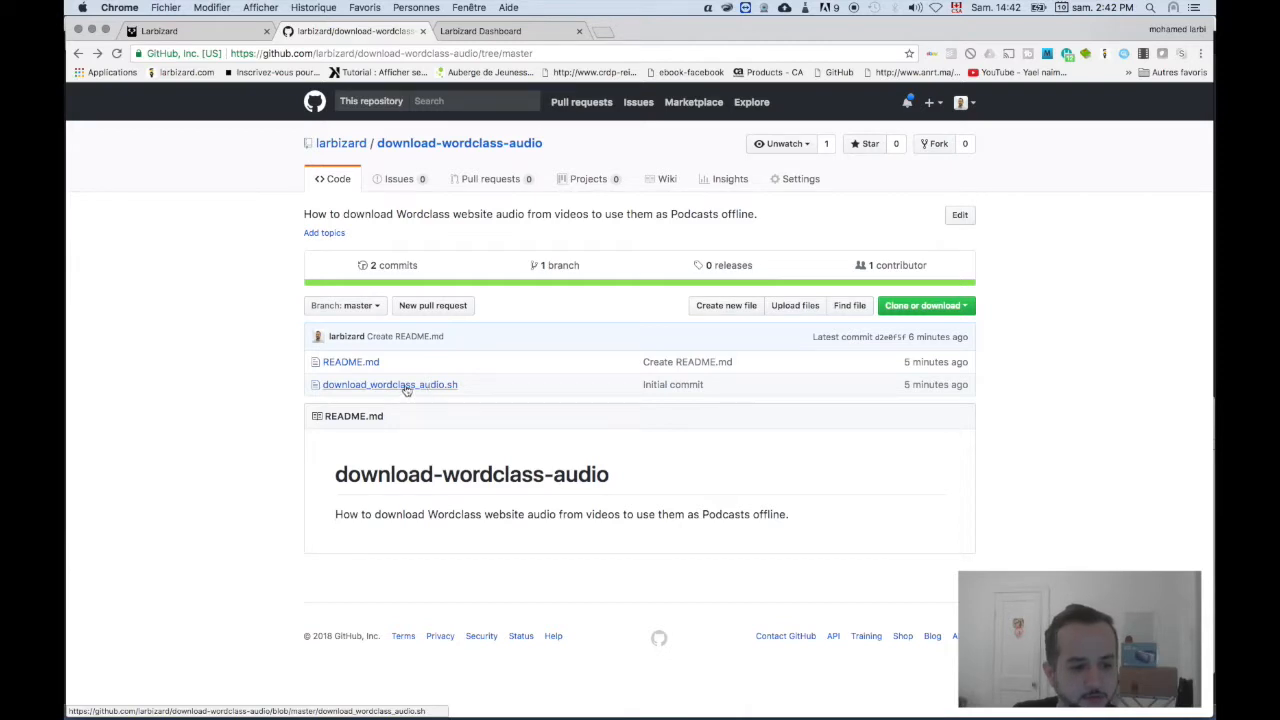
click(390, 384)
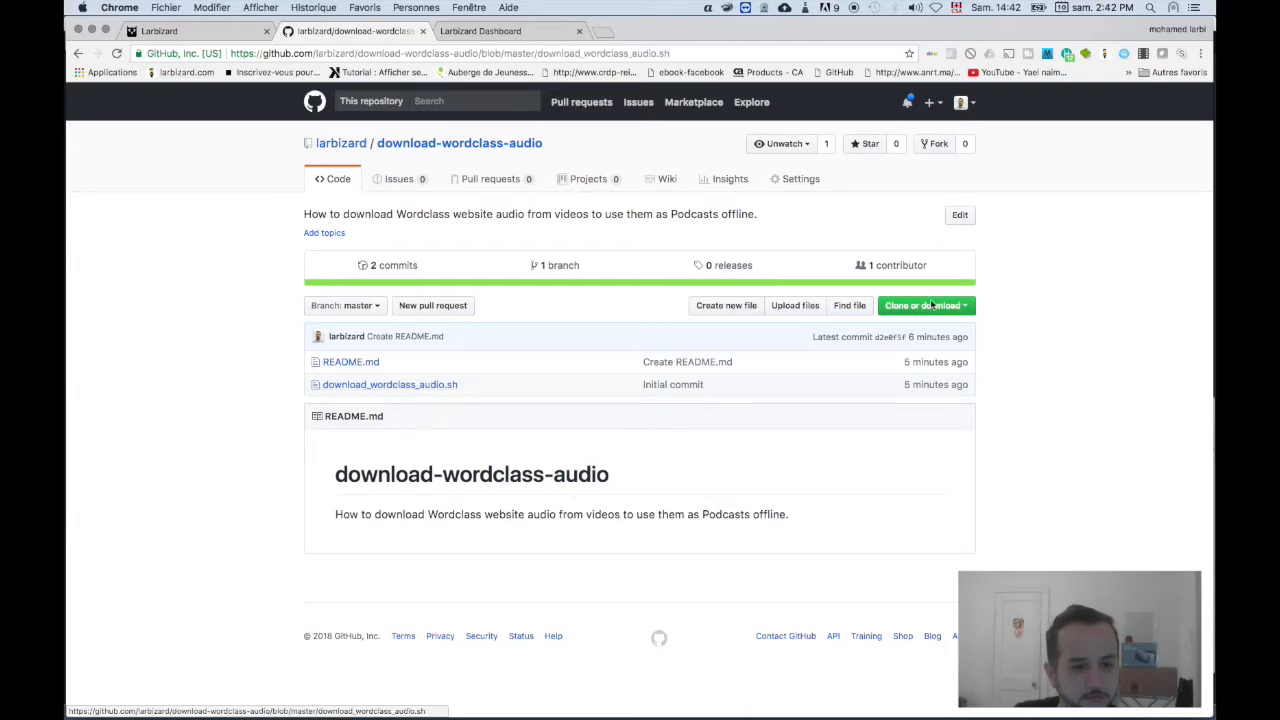
click(390, 384)
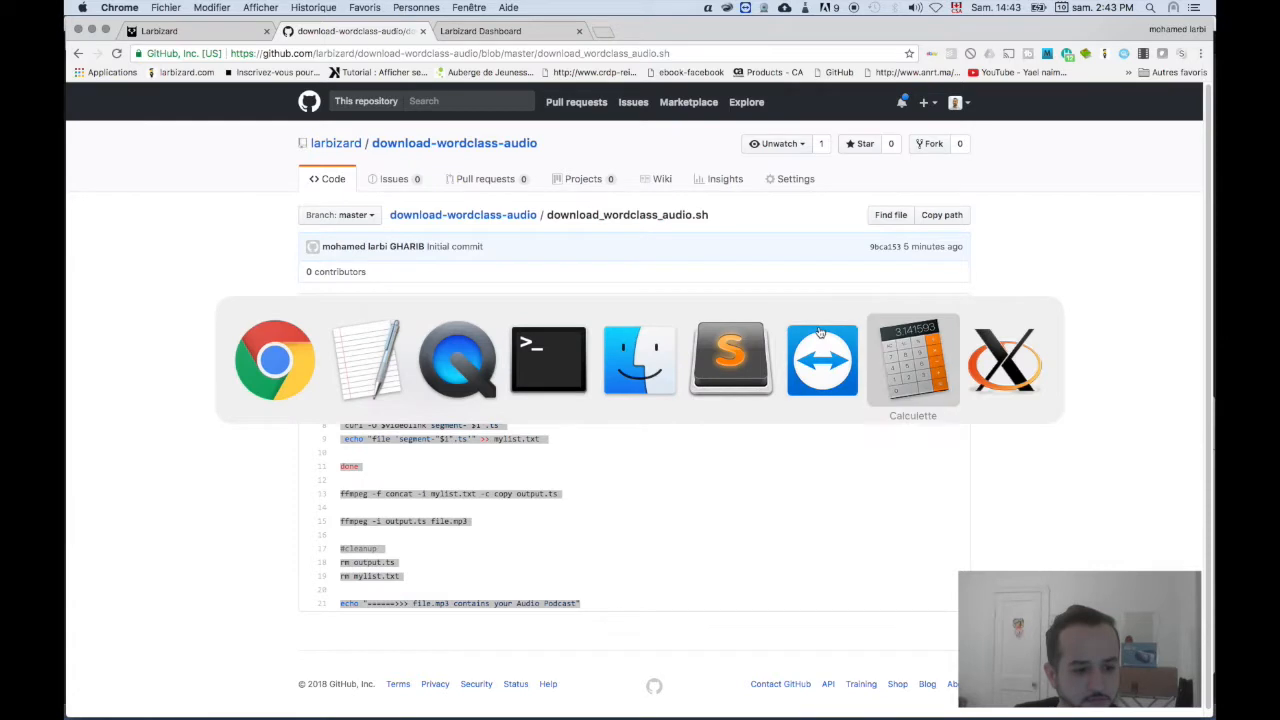
mouse_move(1151, 331)
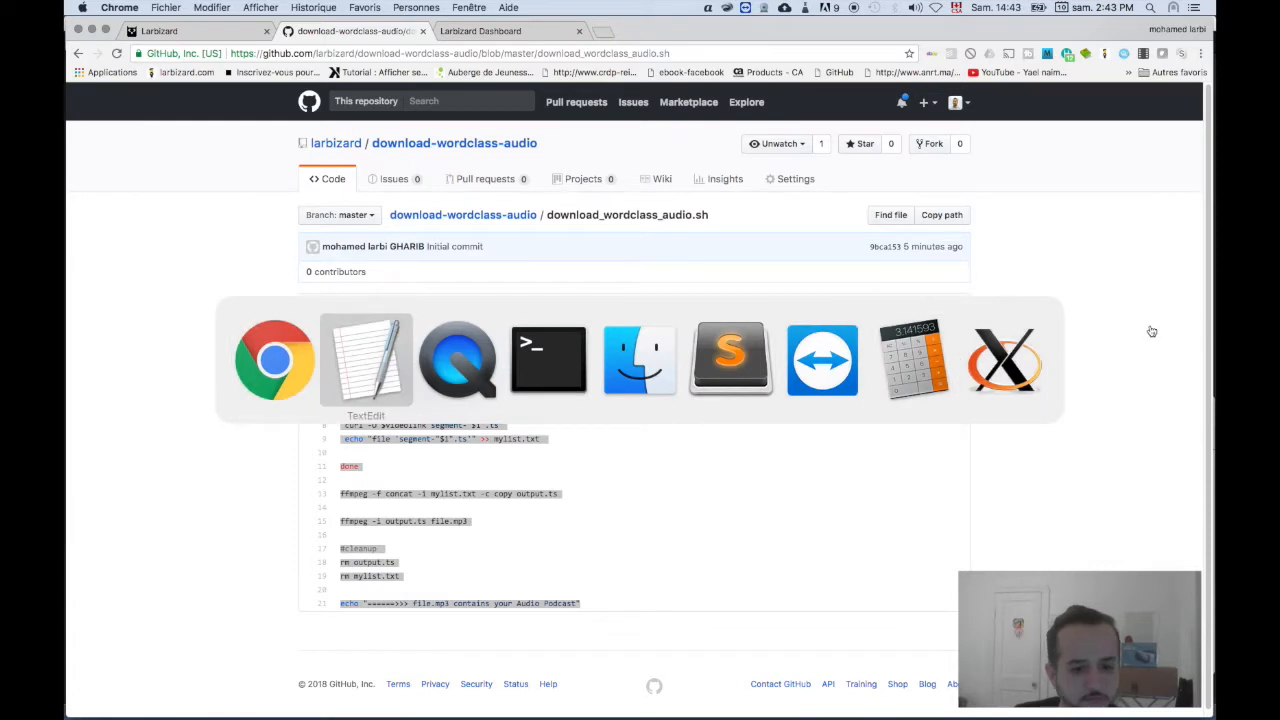
click(365, 360)
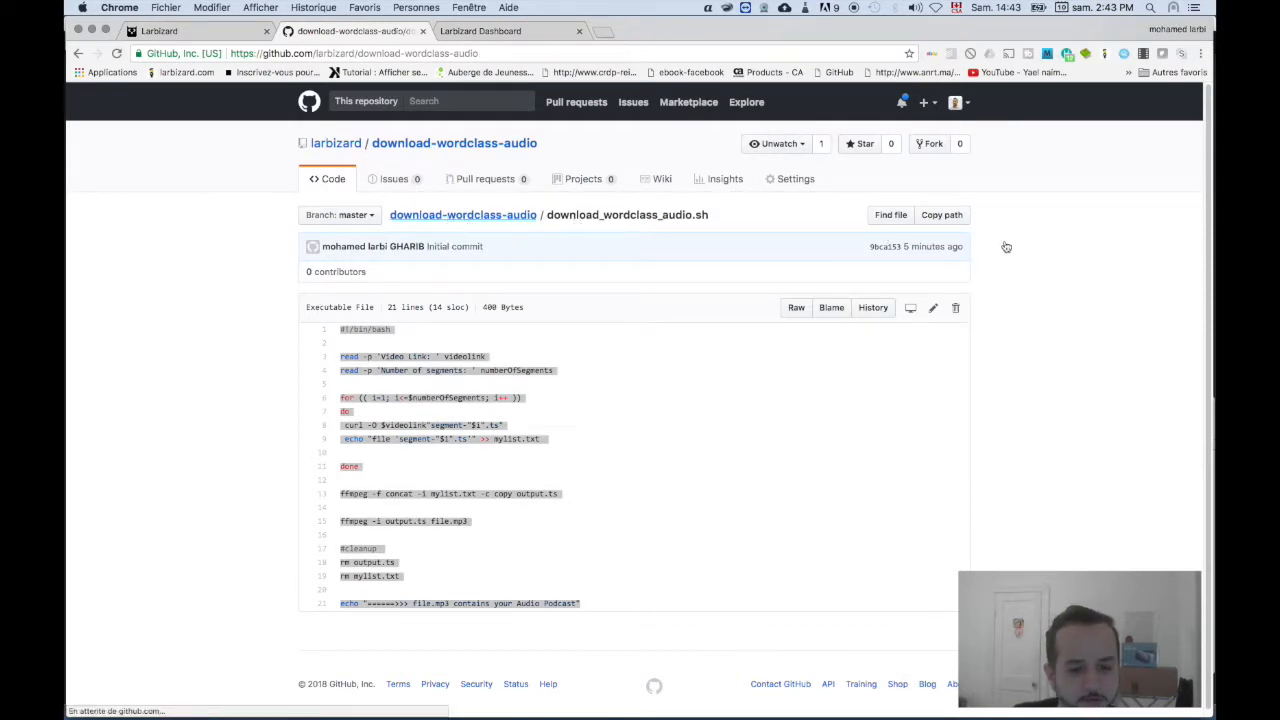
Return to the repository root and choose Clone or download, then Download ZIP.
click(454, 142)
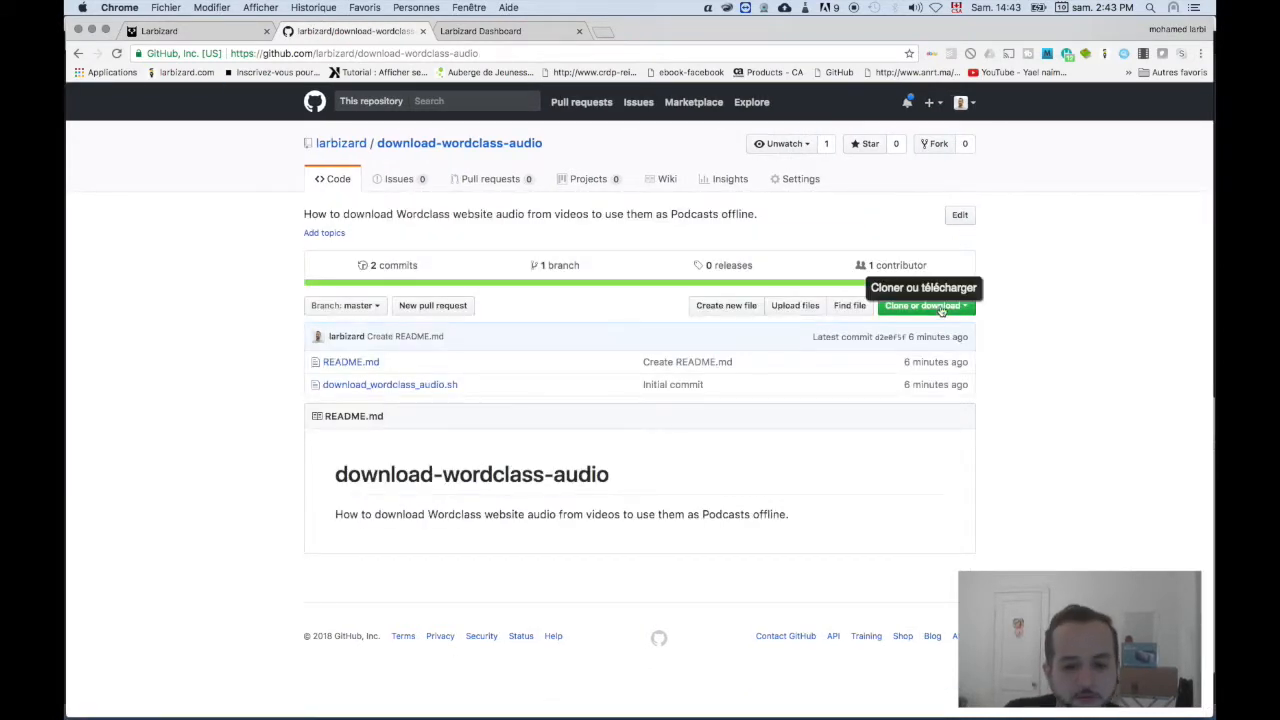
click(920, 305)
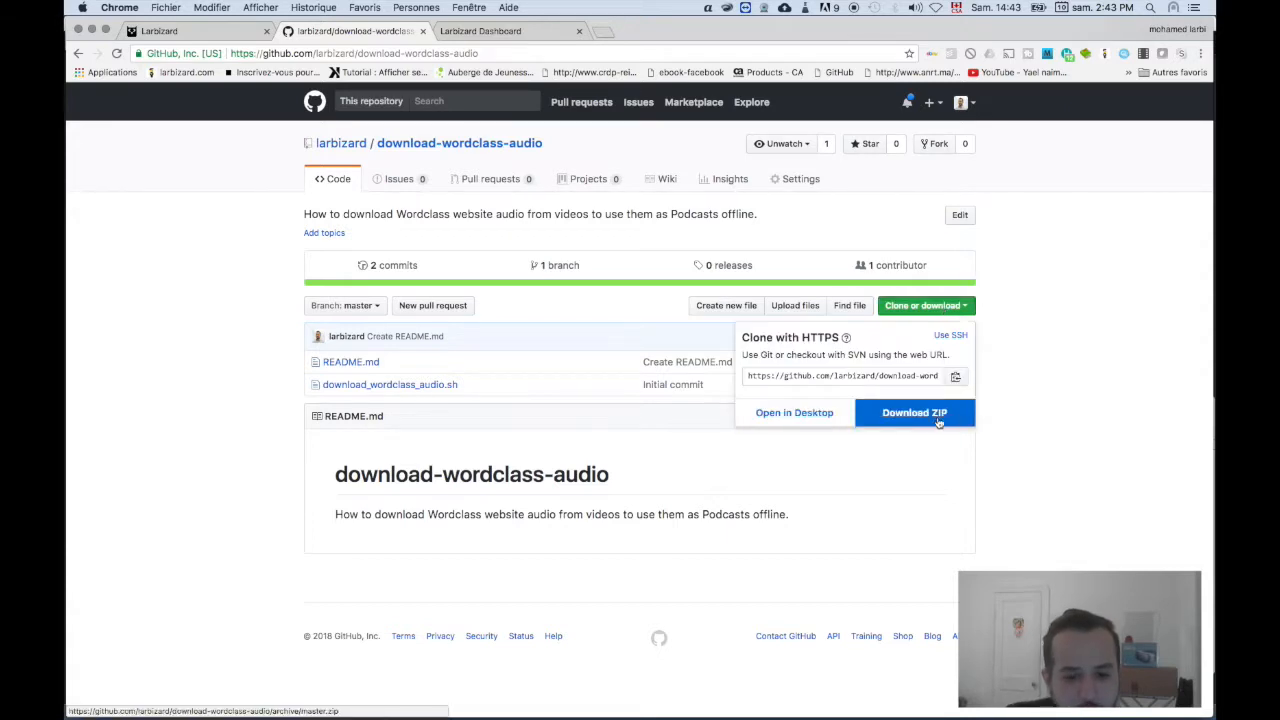
click(914, 412)
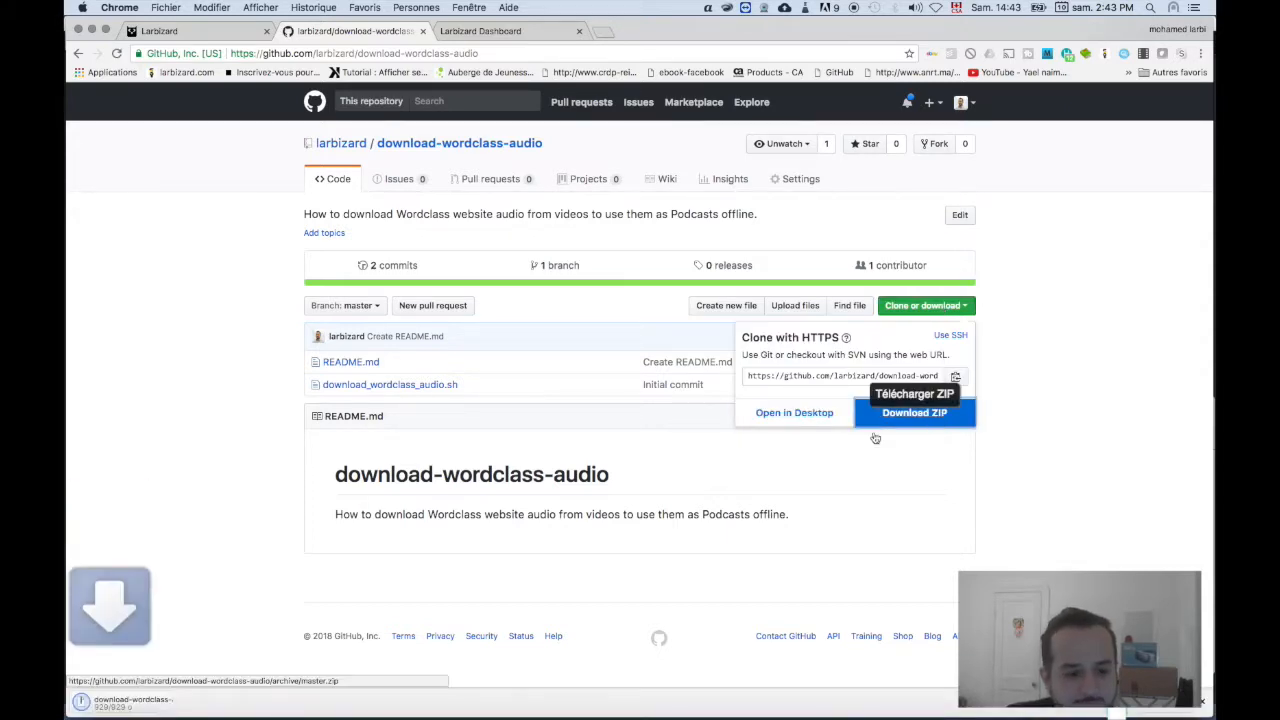
click(914, 412)
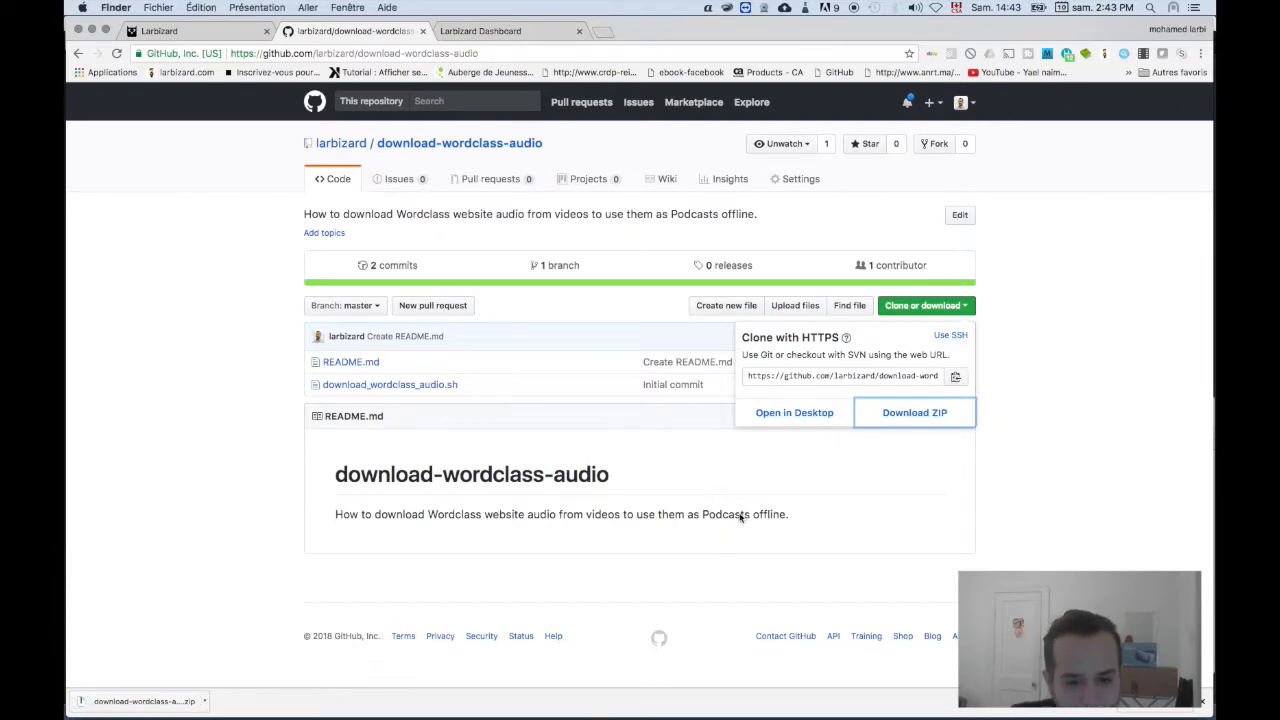
Reveal the downloaded repository ZIP in Finder and open it to unzip.
click(913, 412)
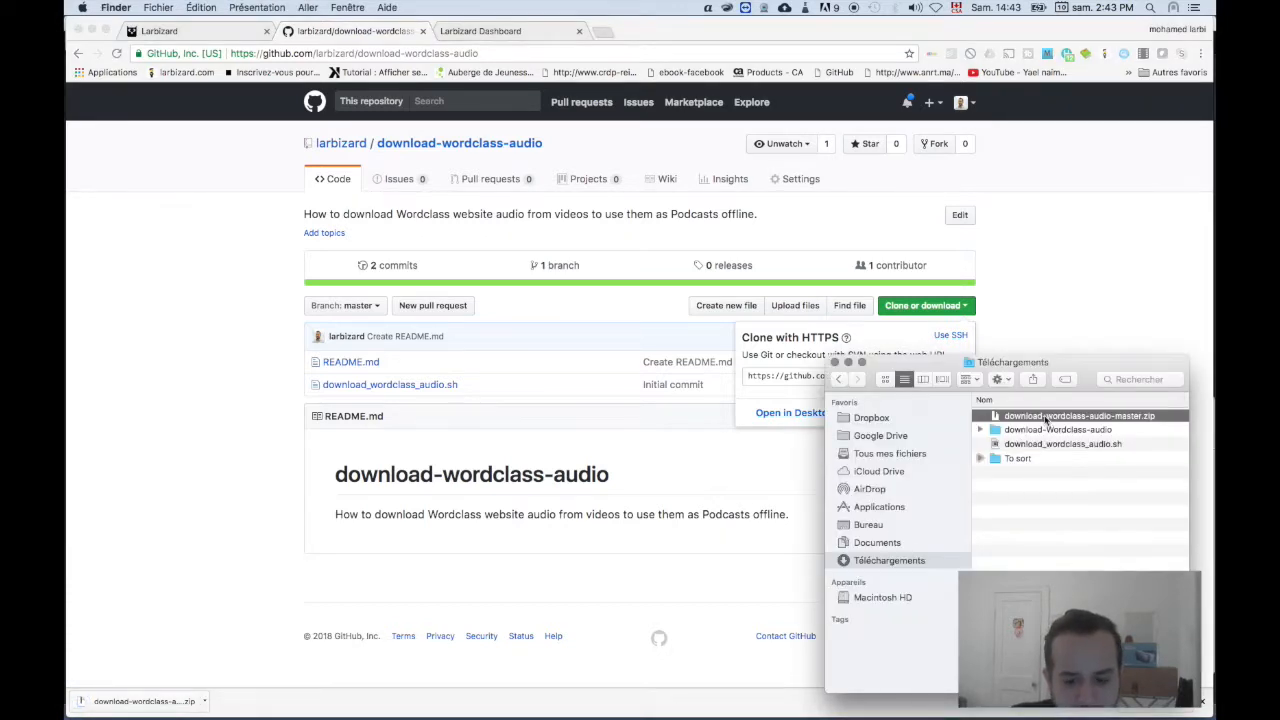
right_click(1078, 415)
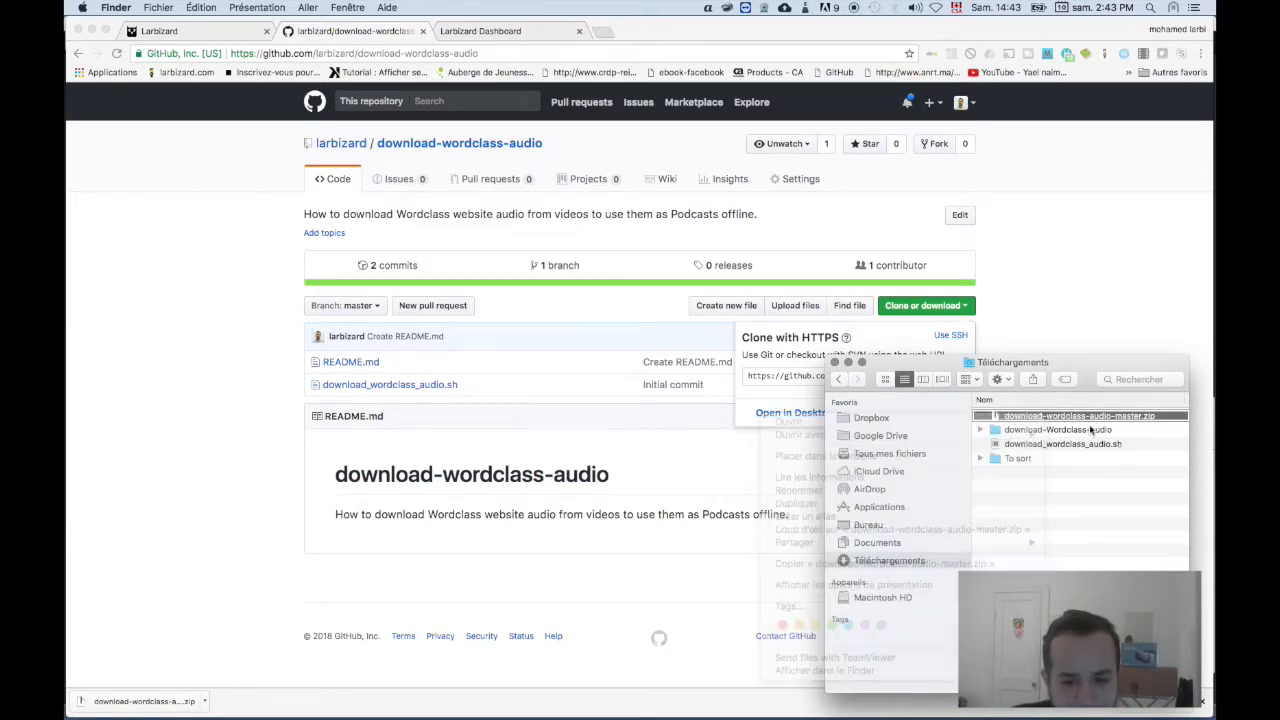
click(1078, 415)
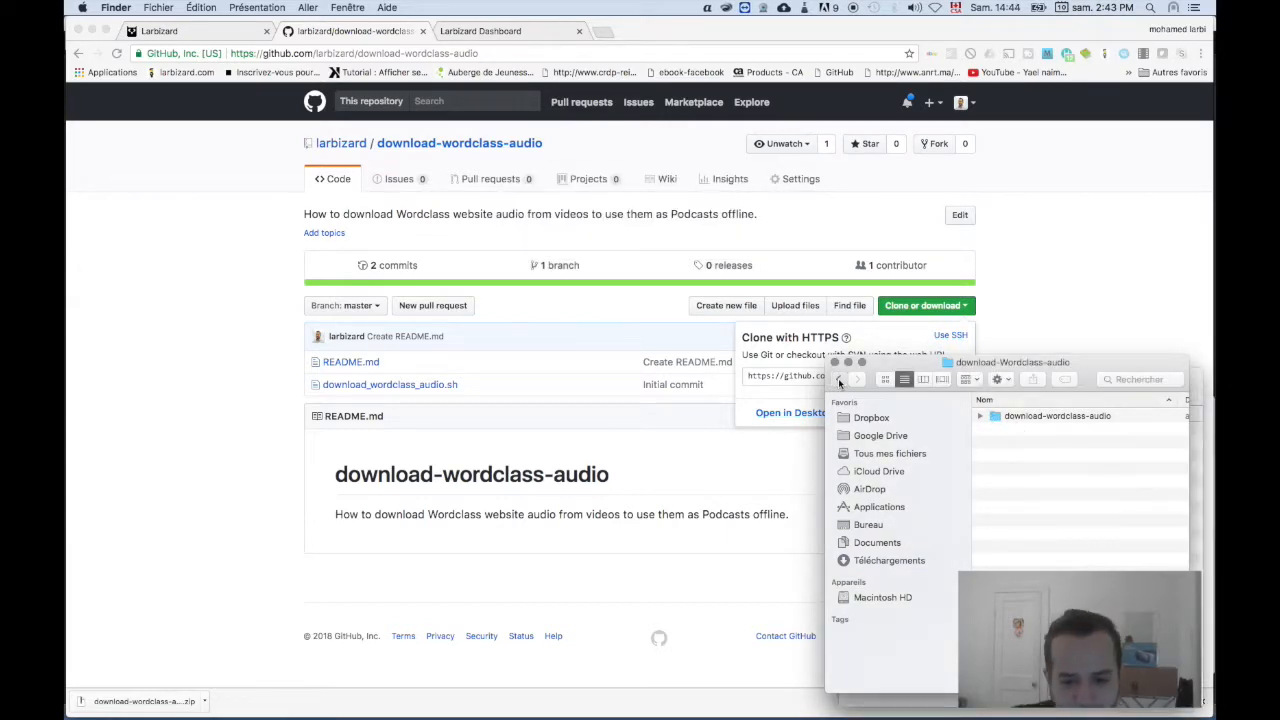
Open the extracted download-wordclass-audio-master folder in Téléchargements and start a TextEdit search.
click(889, 560)
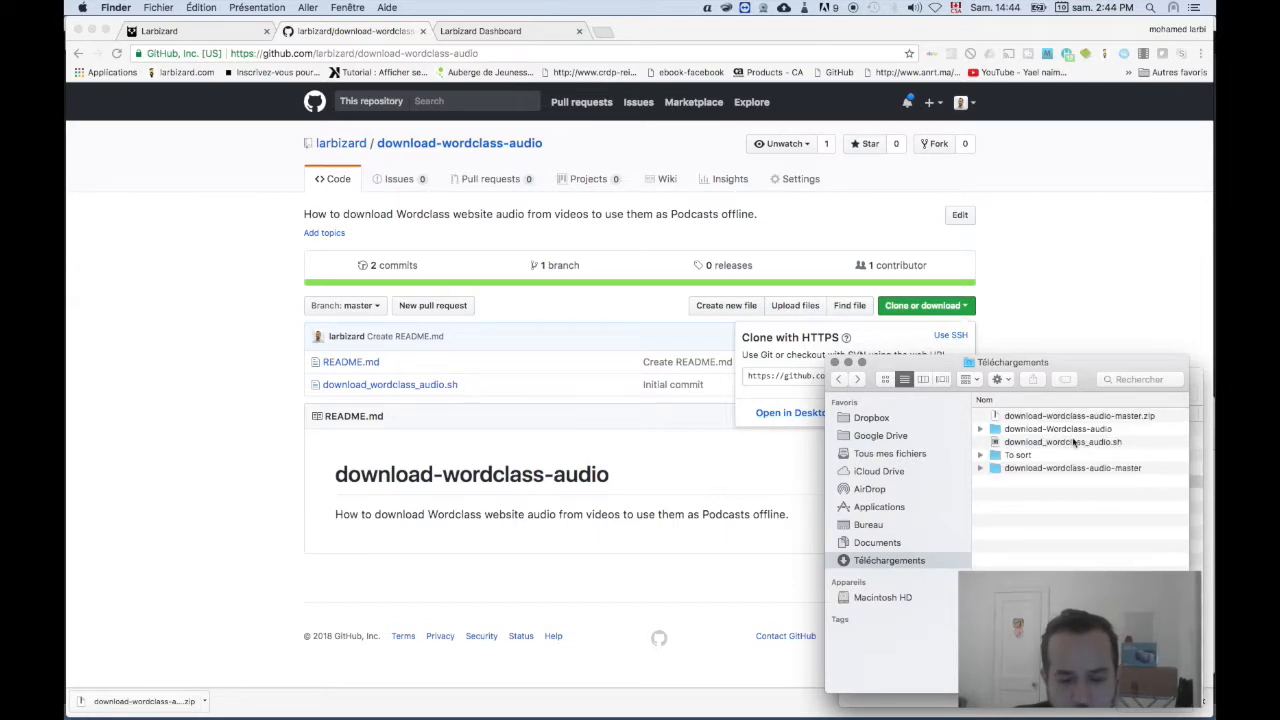
click(1063, 442)
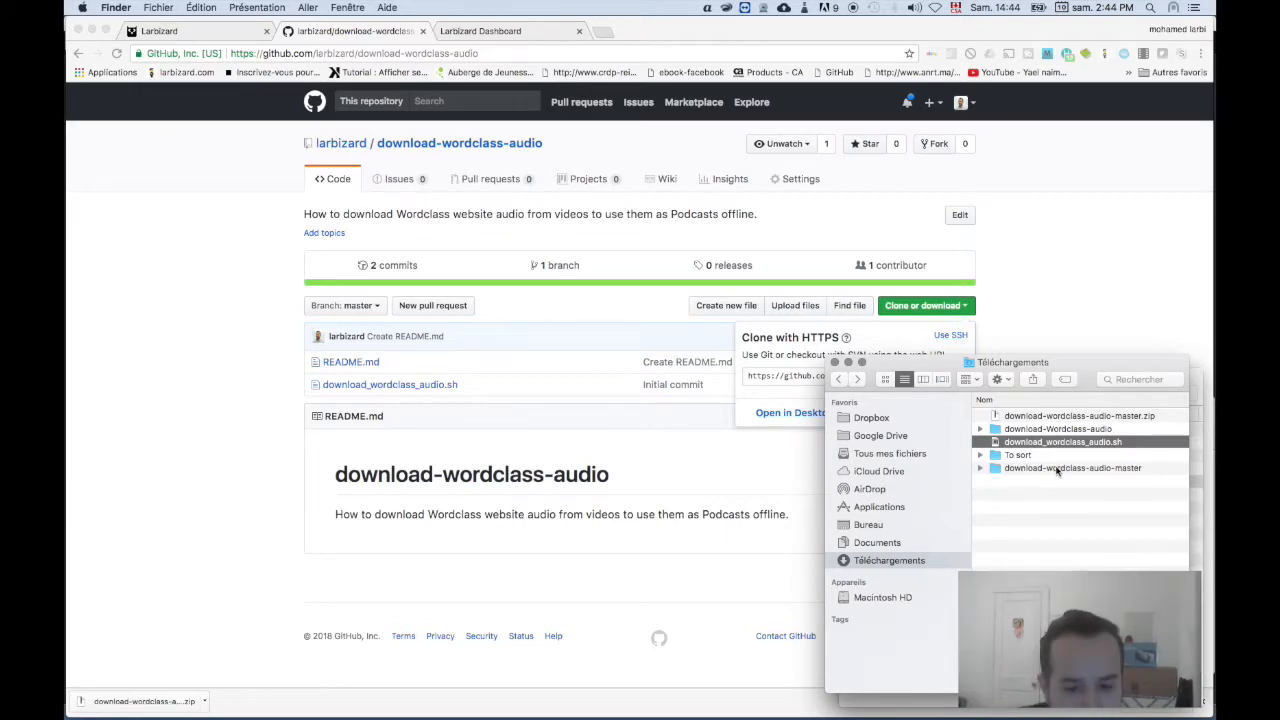
click(1072, 468)
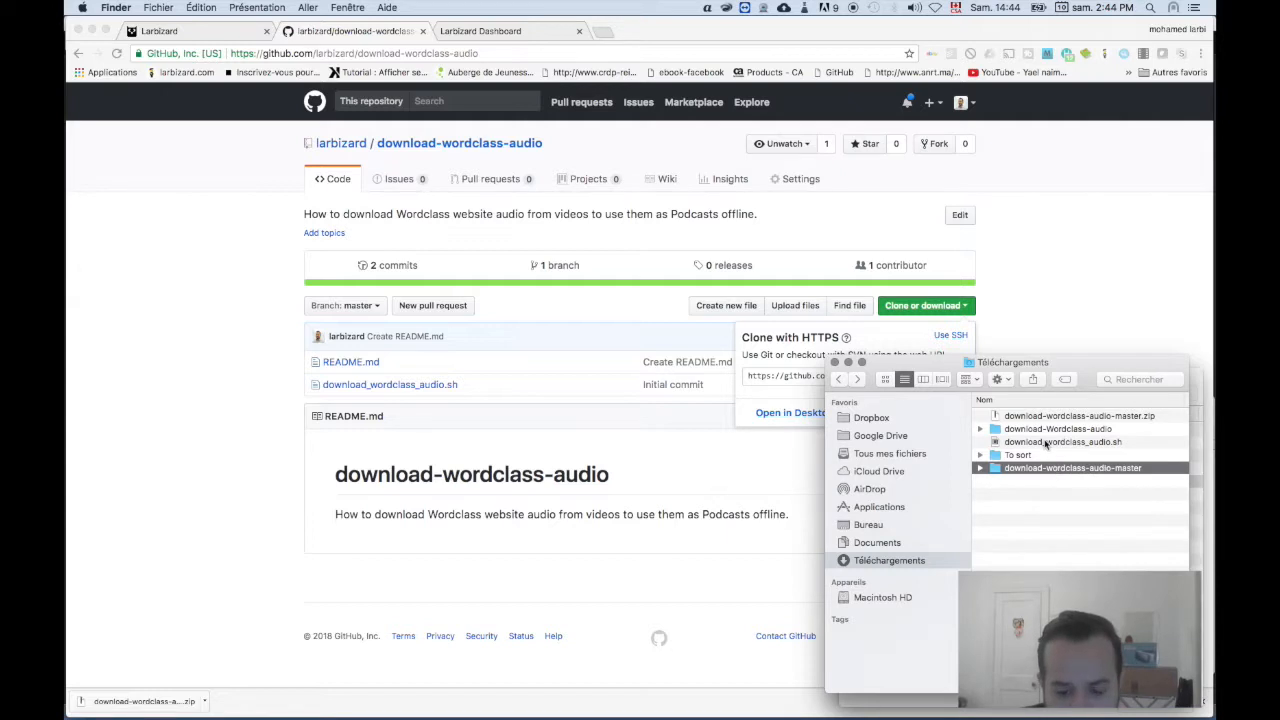
double_click(1072, 467)
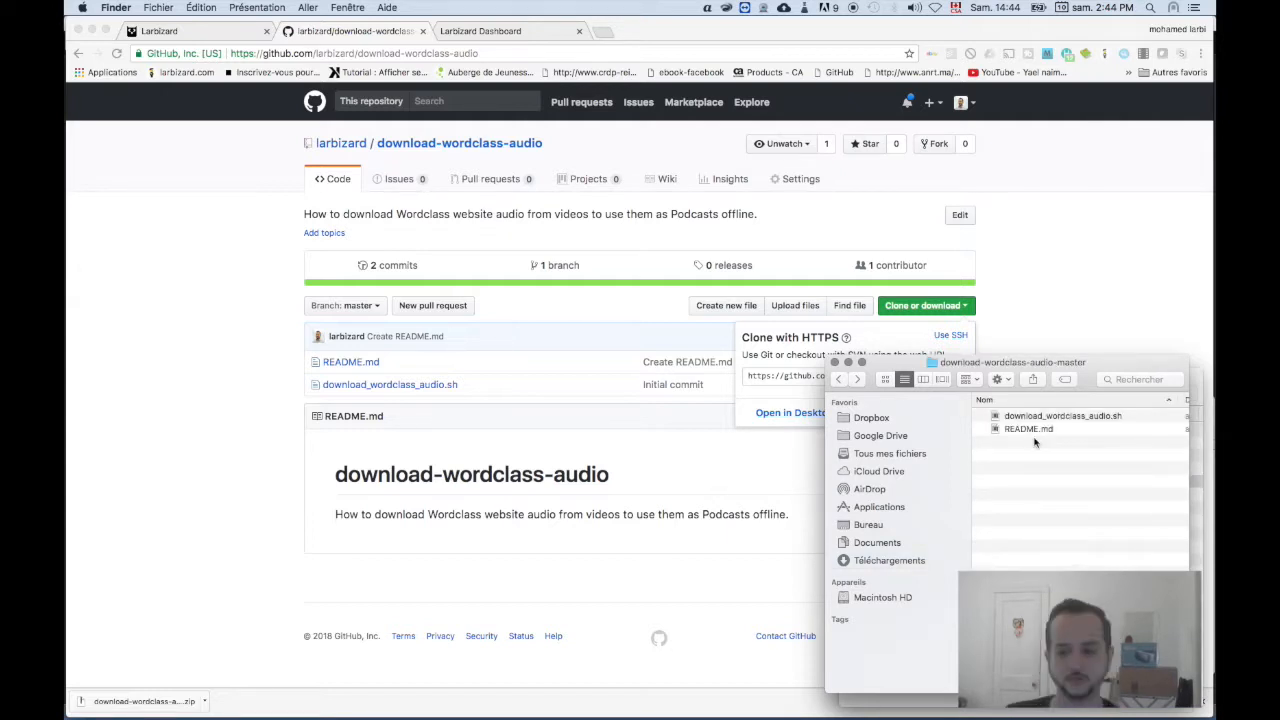
click(1063, 415)
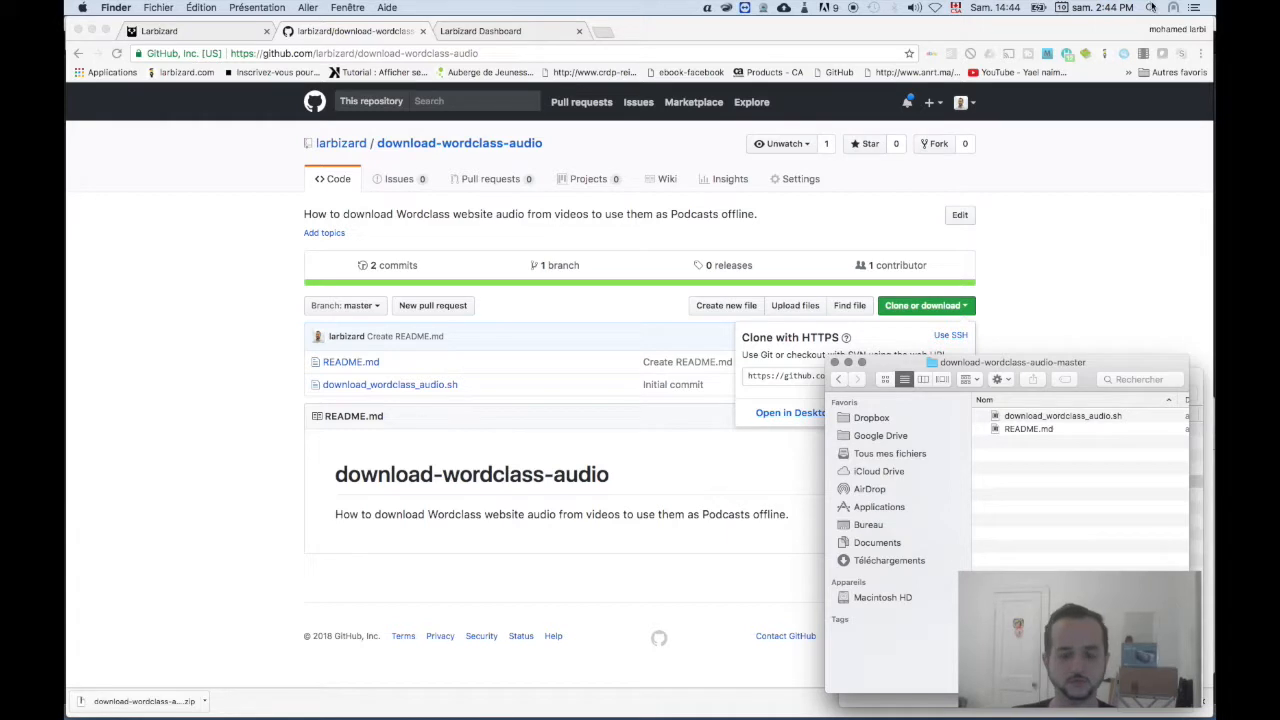
text(textEdit)
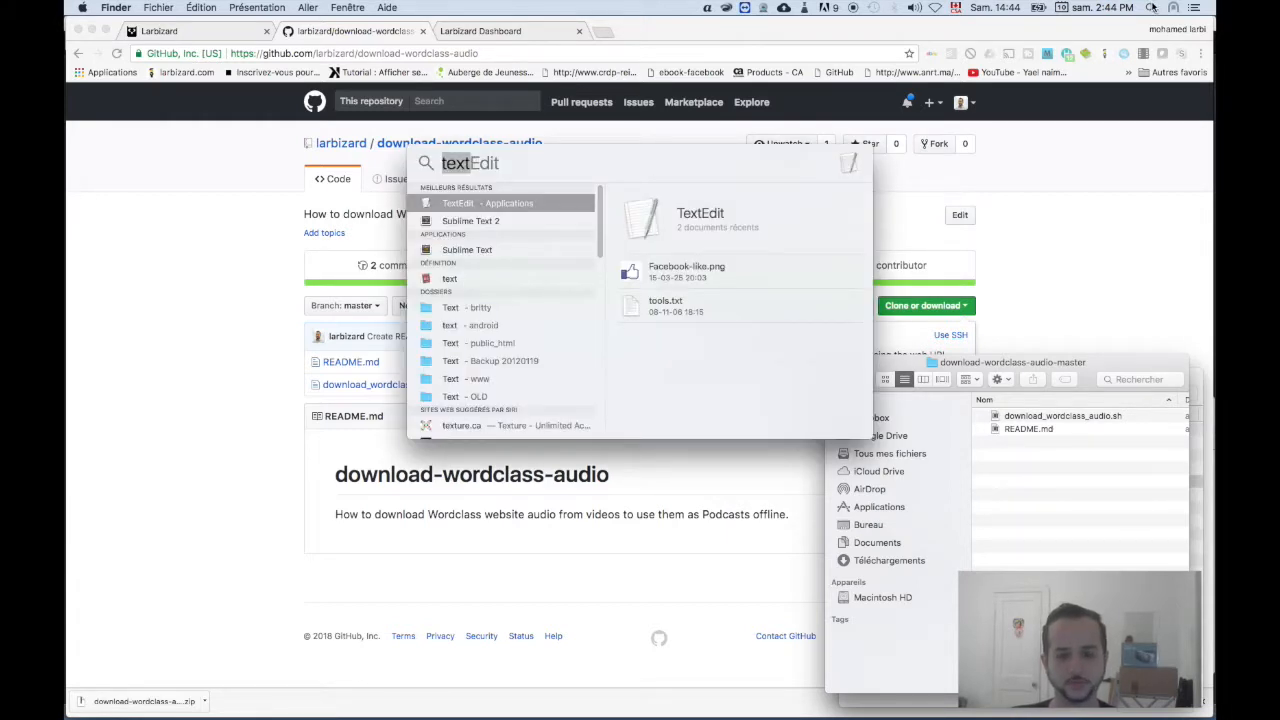
Launch Terminal from the Spotlight search results.
click(920, 305)
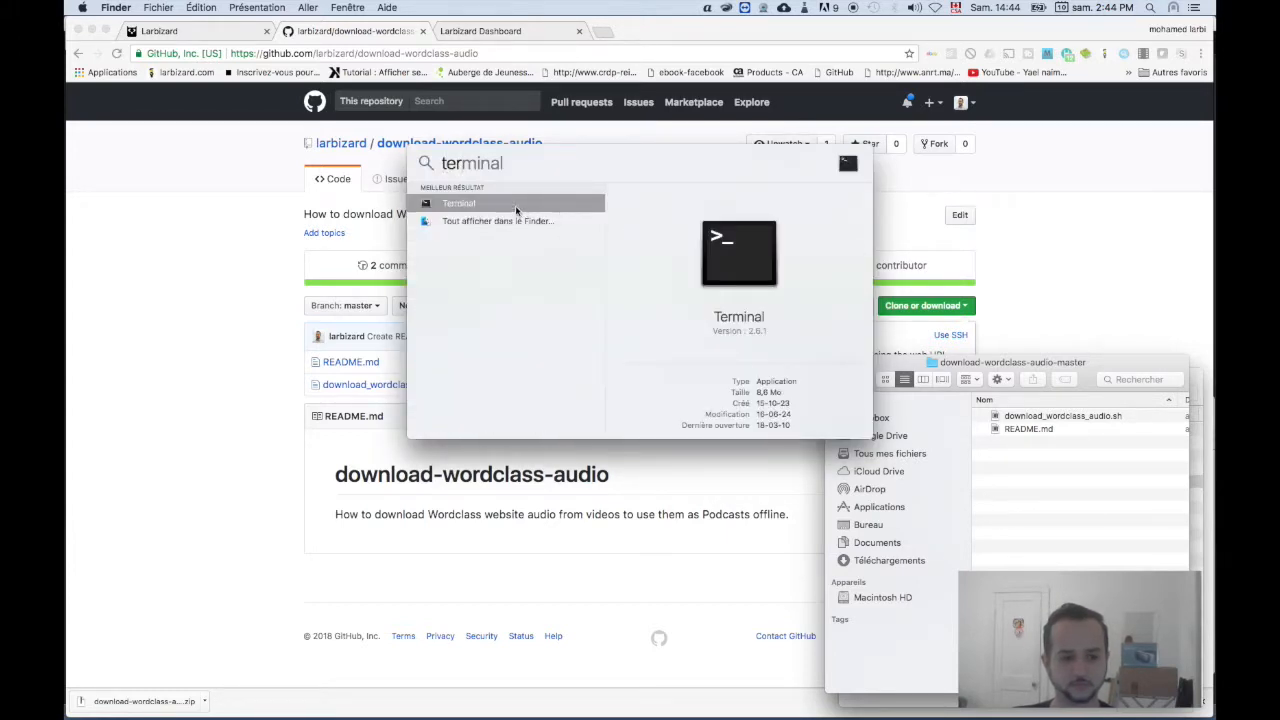
click(458, 203)
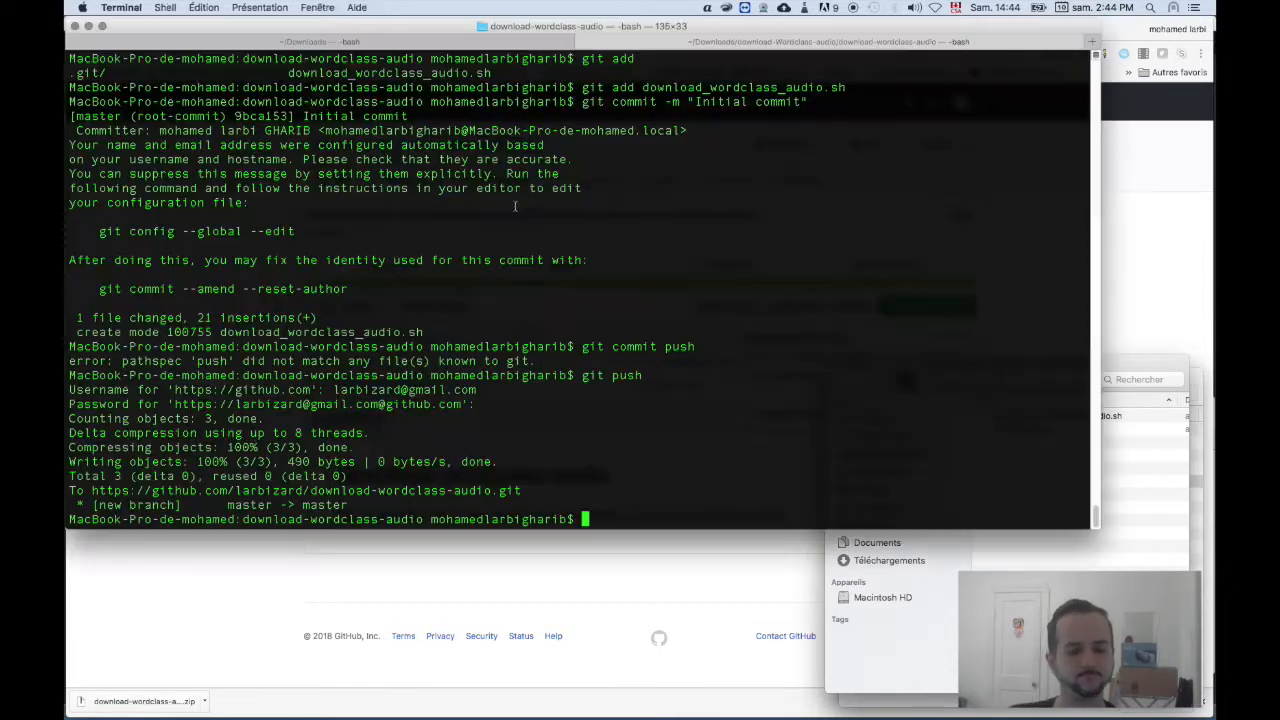
Change into download-wordclass-audio-master, list its files with ls -l, and begin ./ script.
text(cd D)
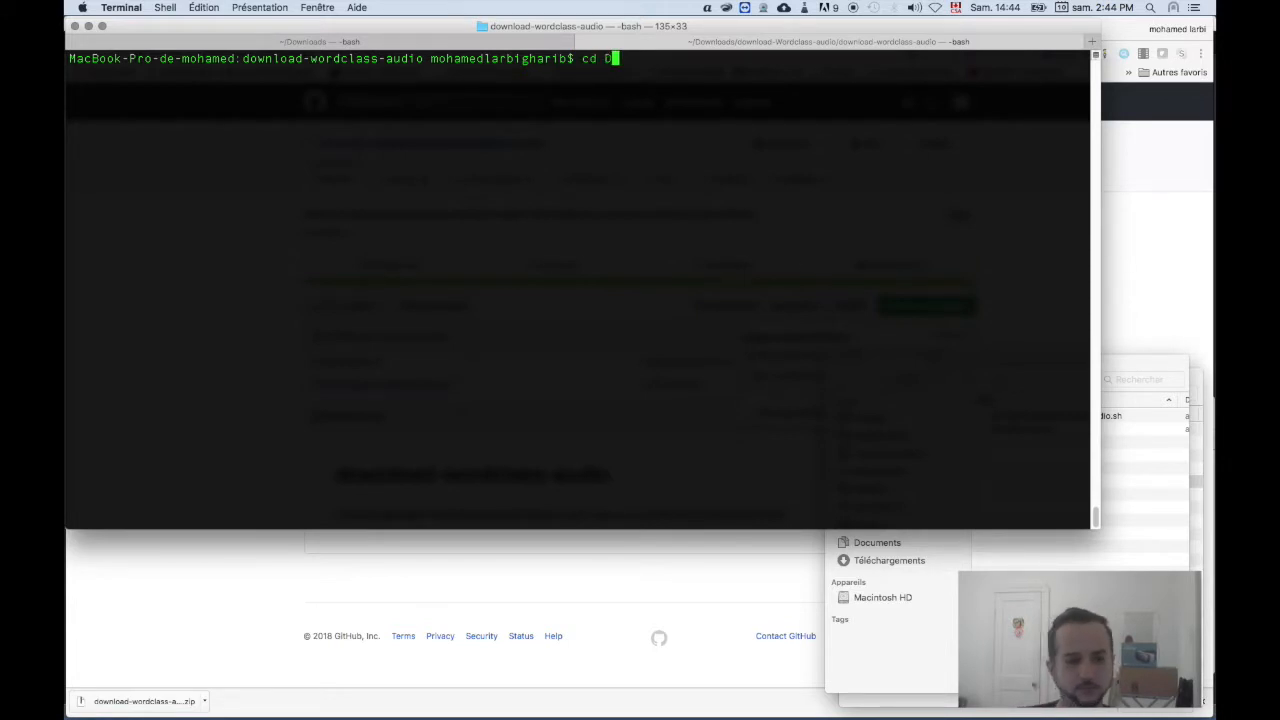
text(ow)
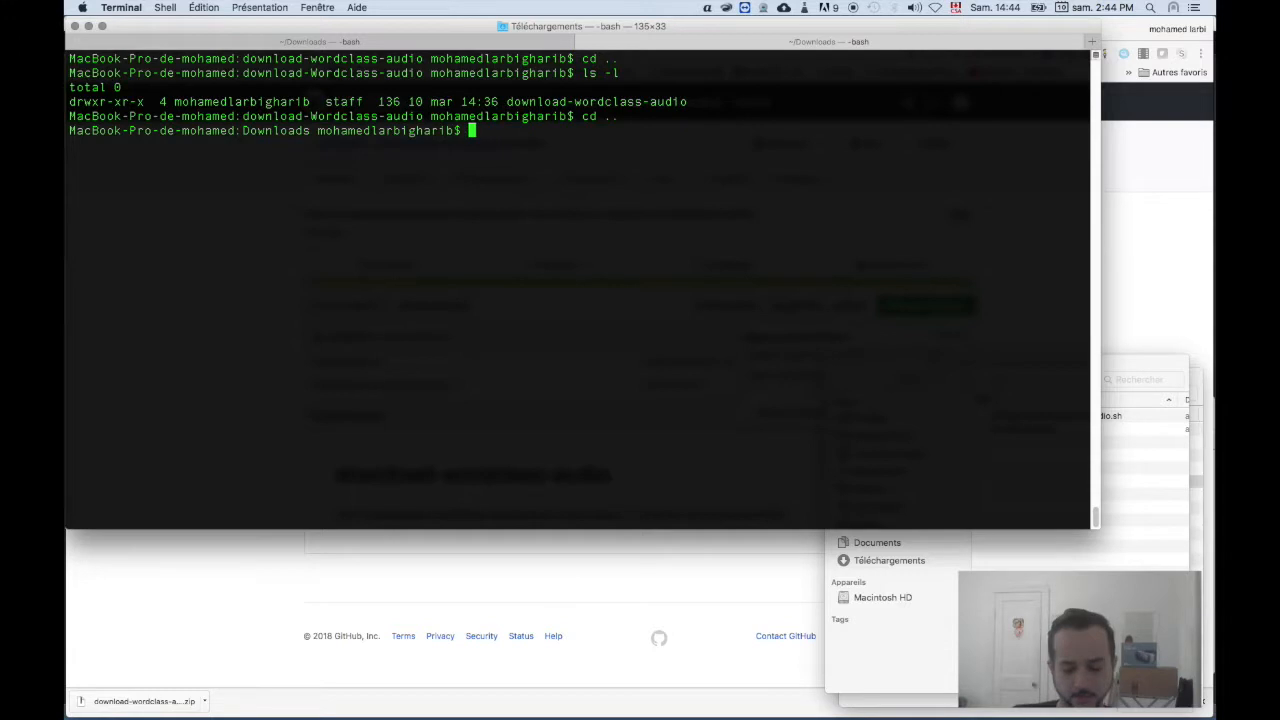
text(ls -l)
text(c)
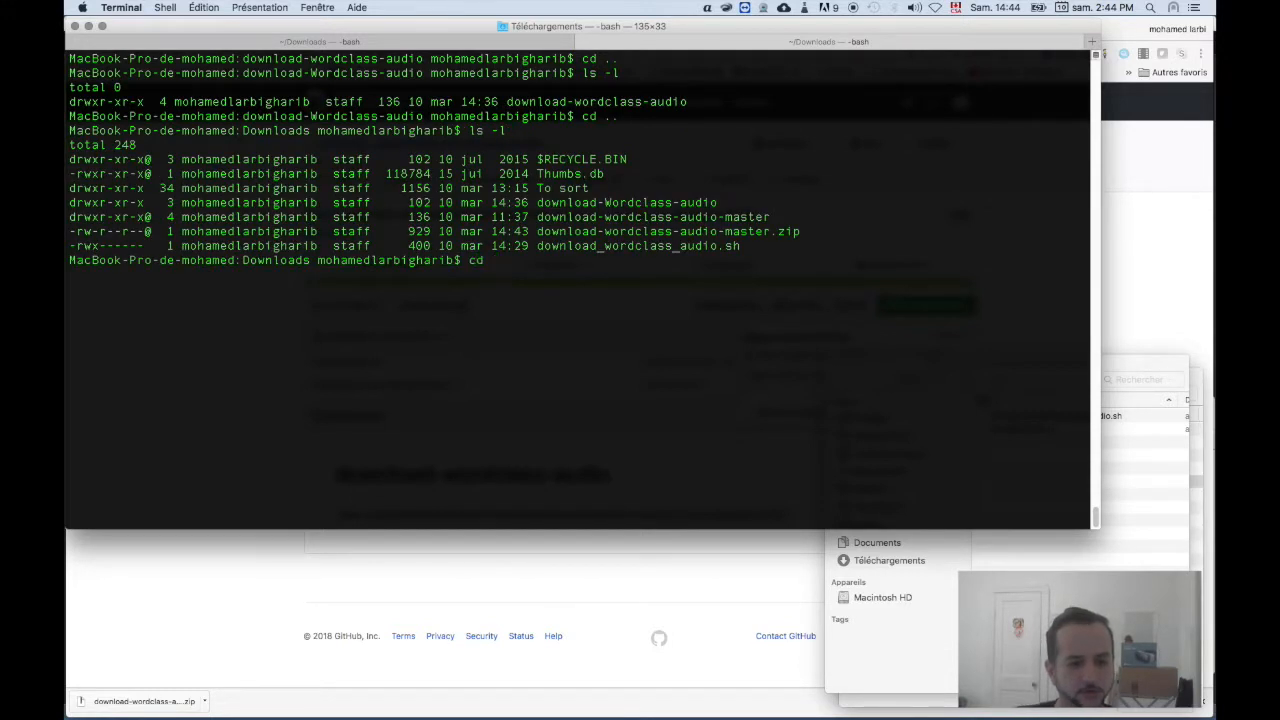
text(d)
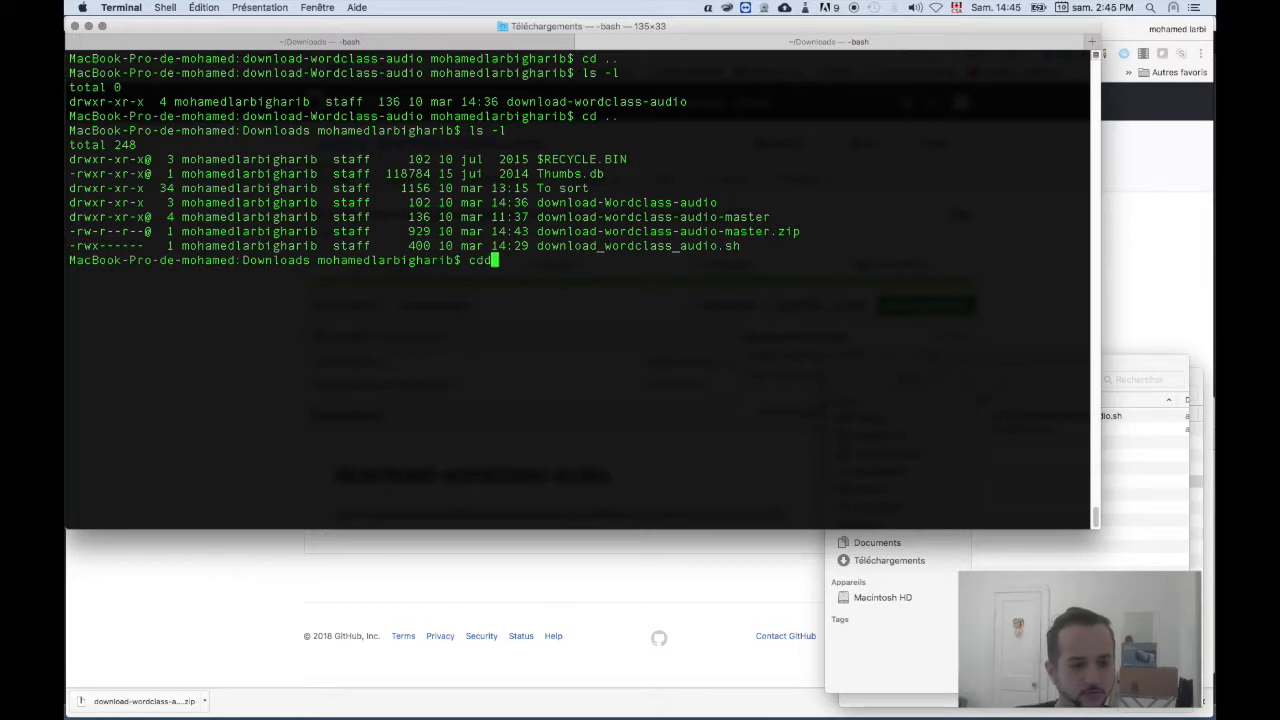
text(download-wordclass-audio-master)
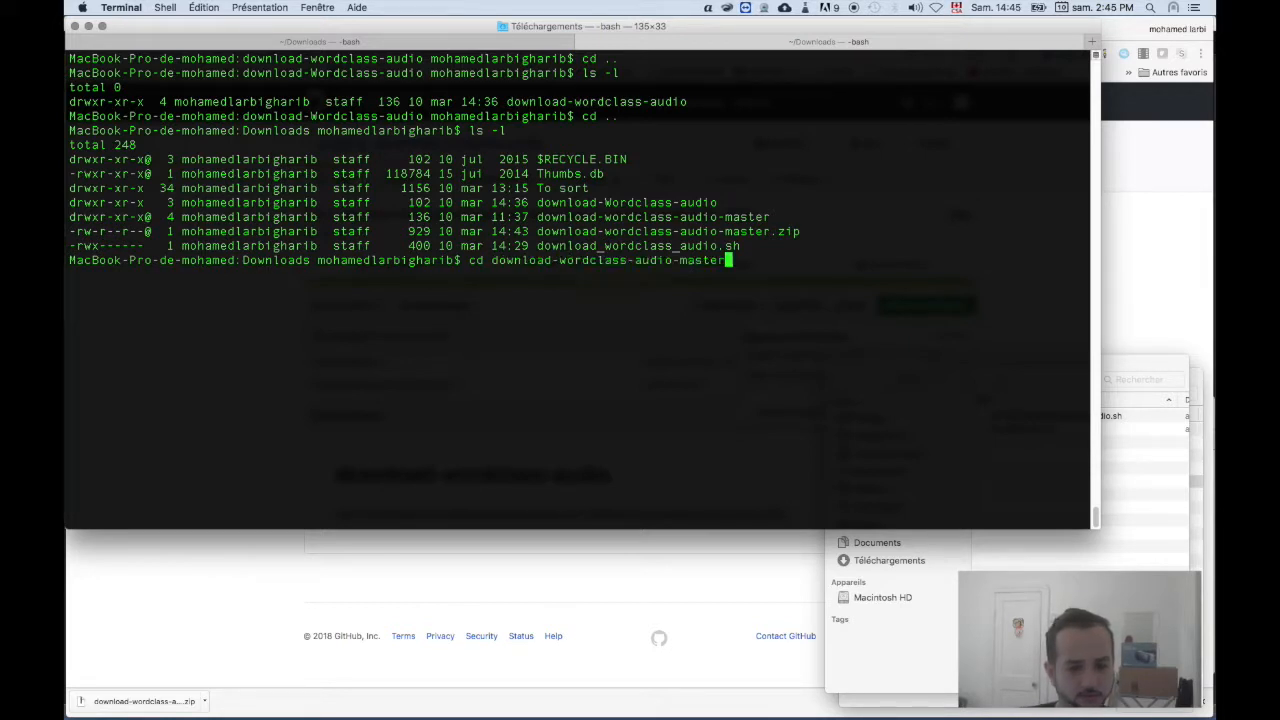
key(Return)
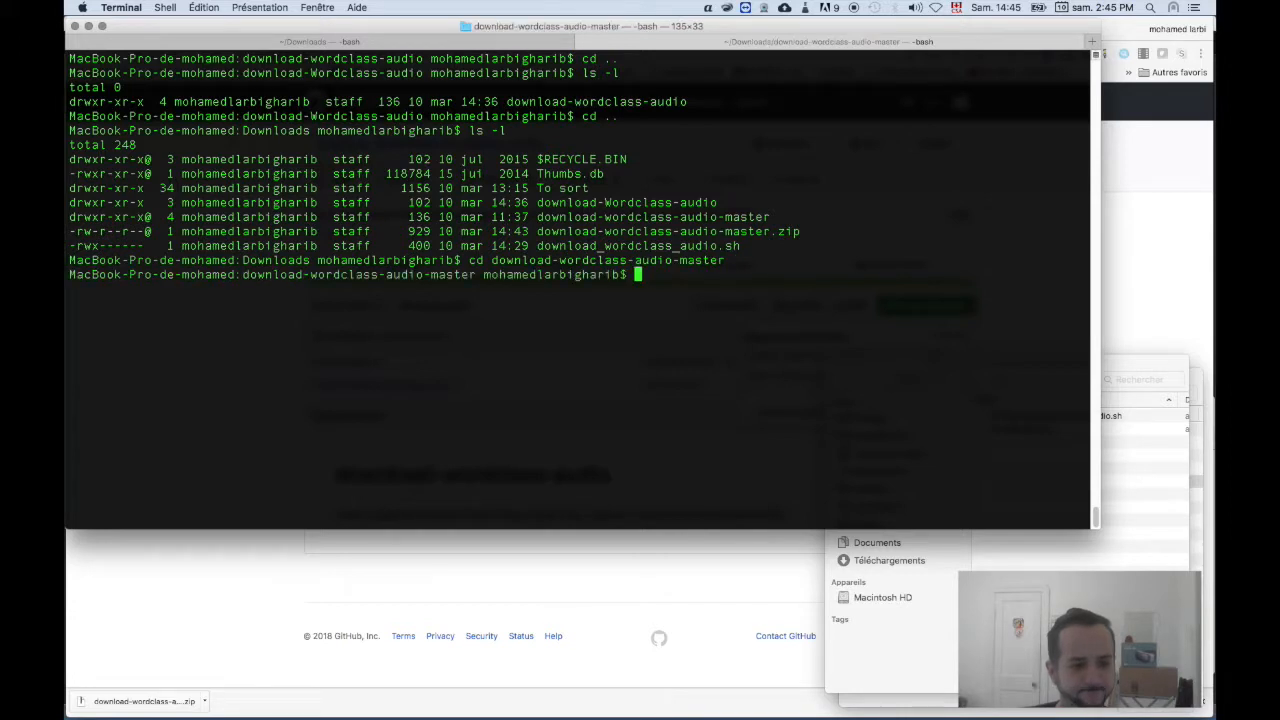
text(ls -l)
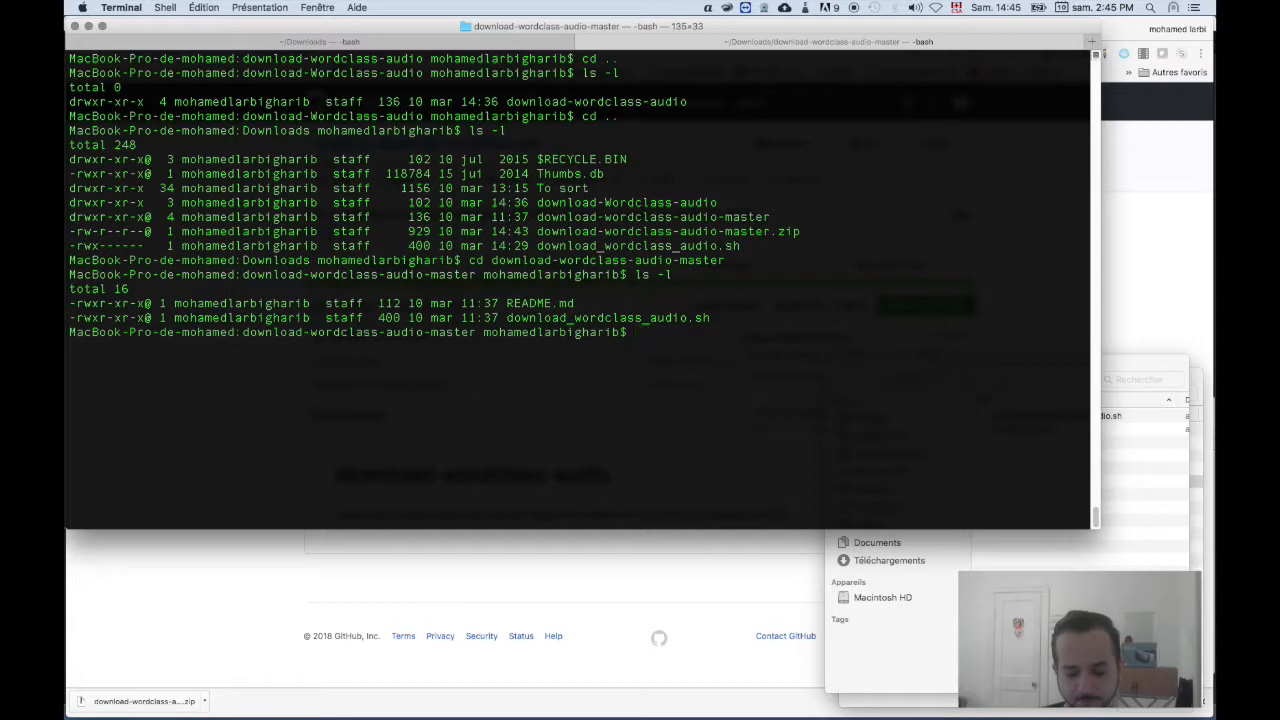
text(./download_wordclass_audio.sh)
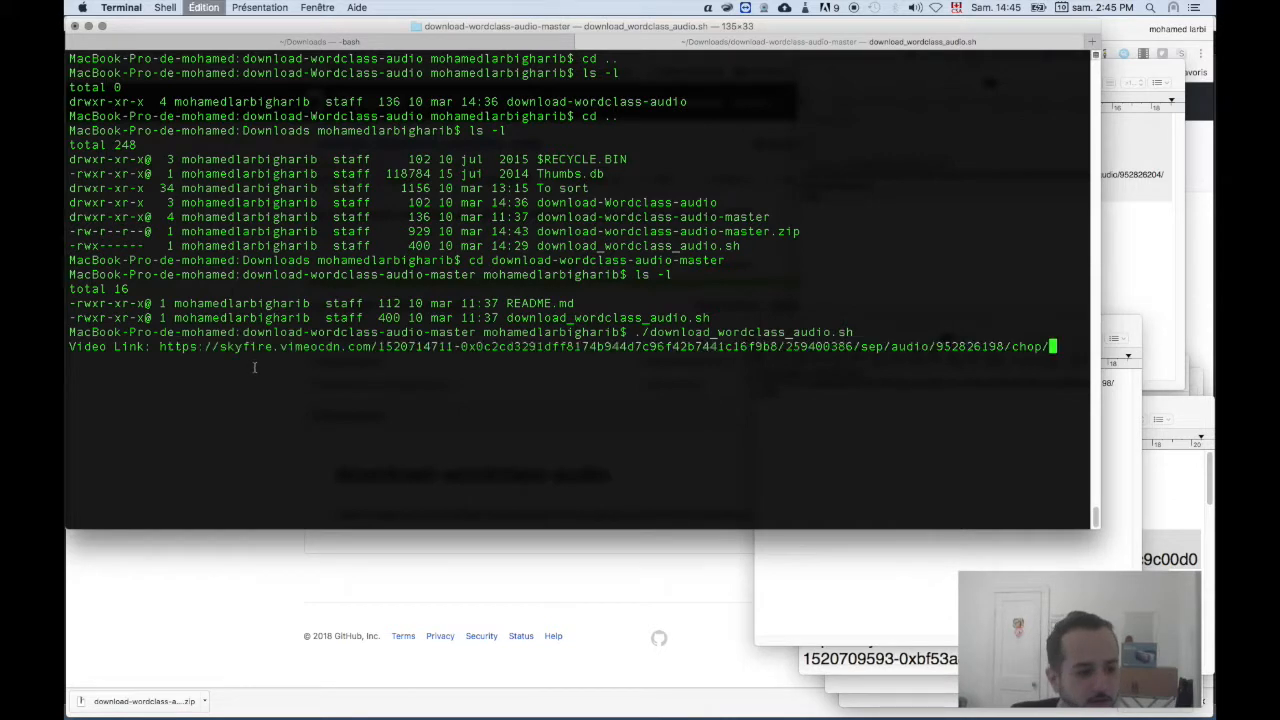
Submit the skyfire.vimeocdn.com audio link at the script's Video Link prompt.
key(enter)
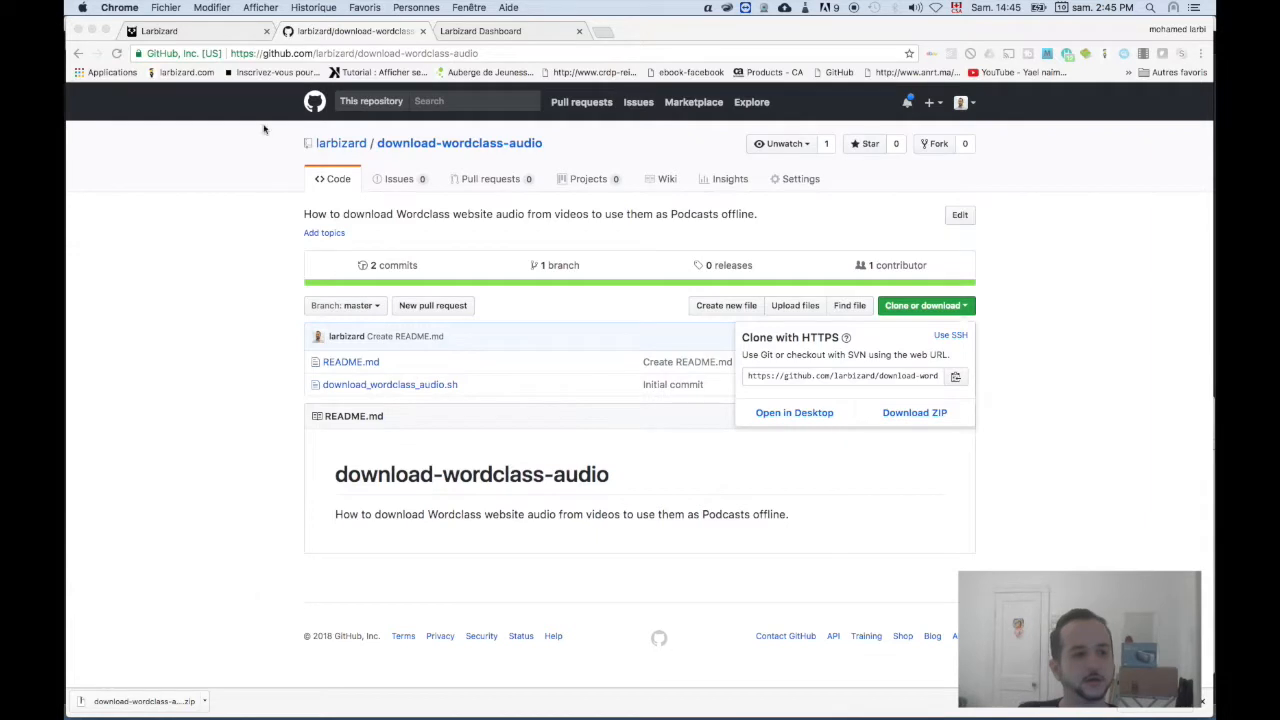
Switch to Chrome to inspect the segment-1.m4s request in DevTools Network.
click(159, 31)
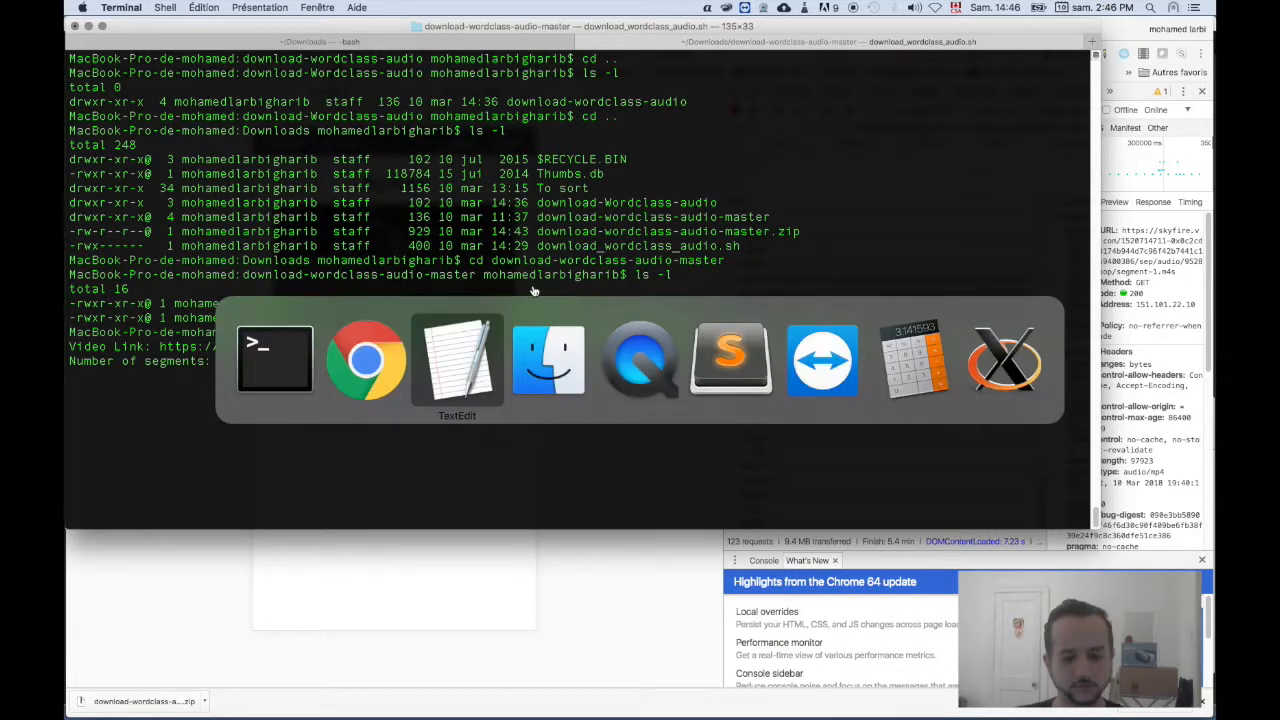
Enter the segment count, wait for ffmpeg to produce file.mp3, and select the completion message.
click(457, 358)
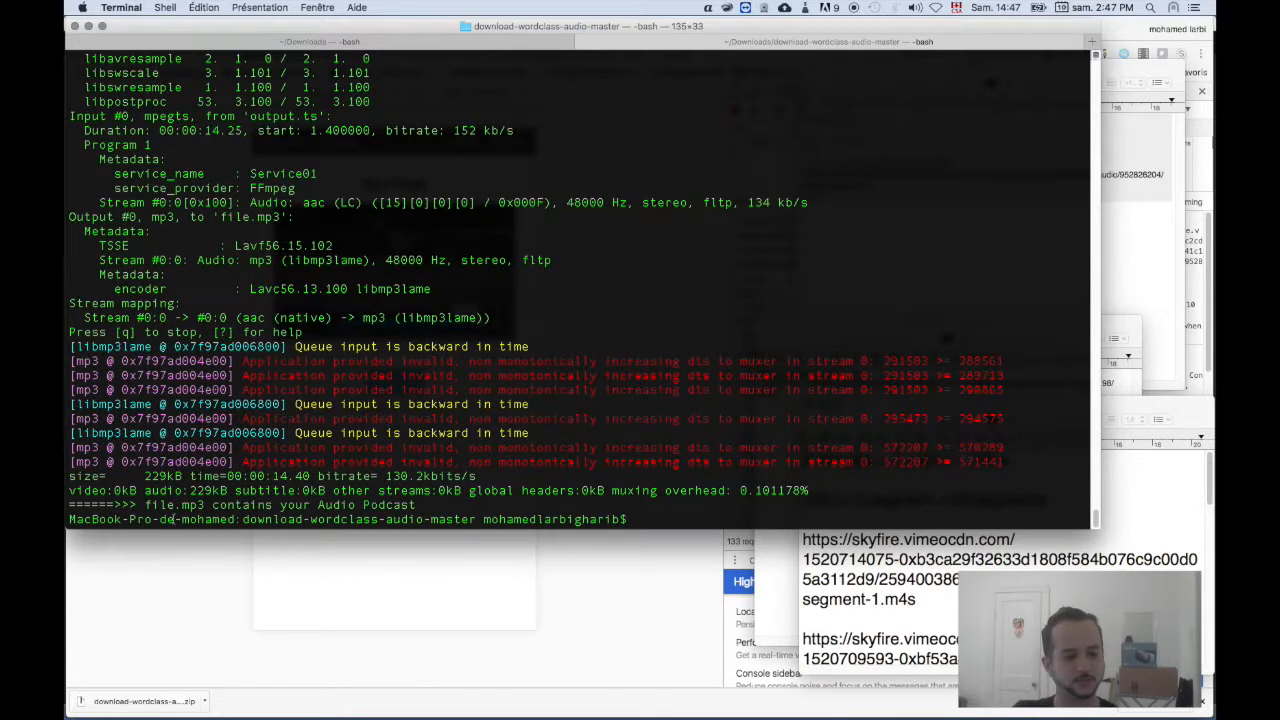
double_click(172, 504)
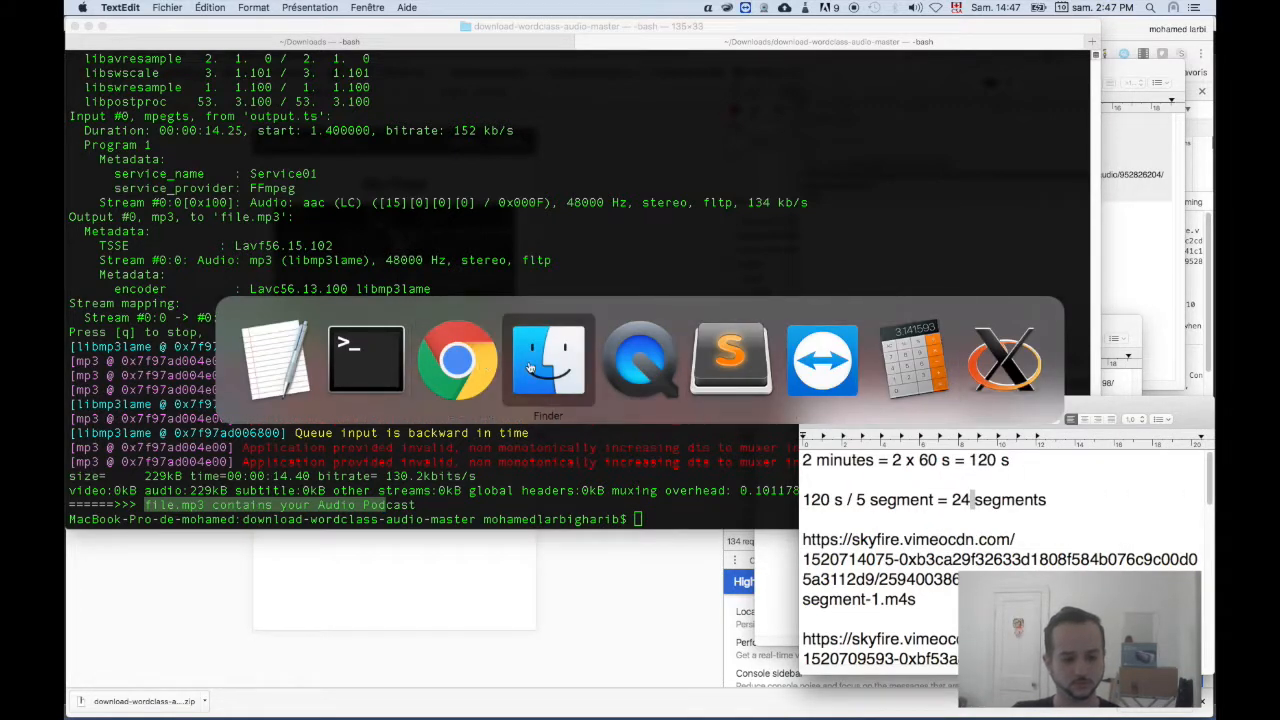
click(548, 360)
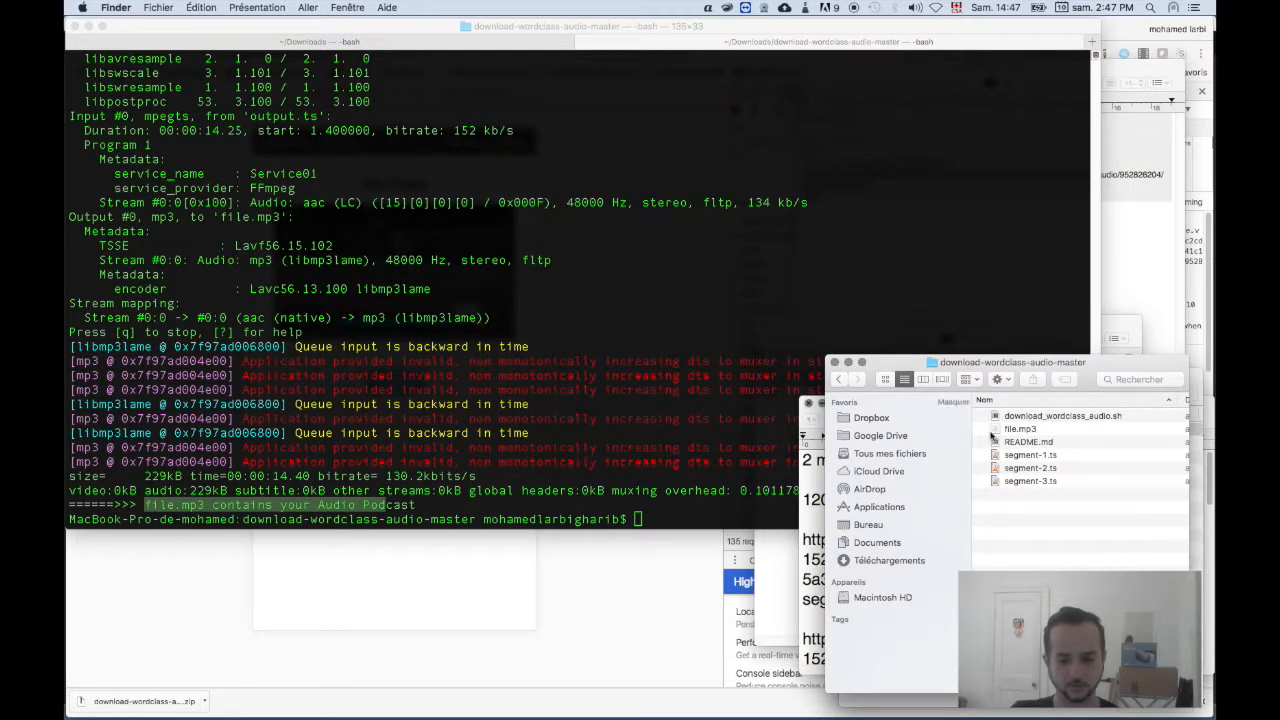
Select file.mp3 in the download-wordclass-audio-master folder alongside the three segment files.
click(1063, 415)
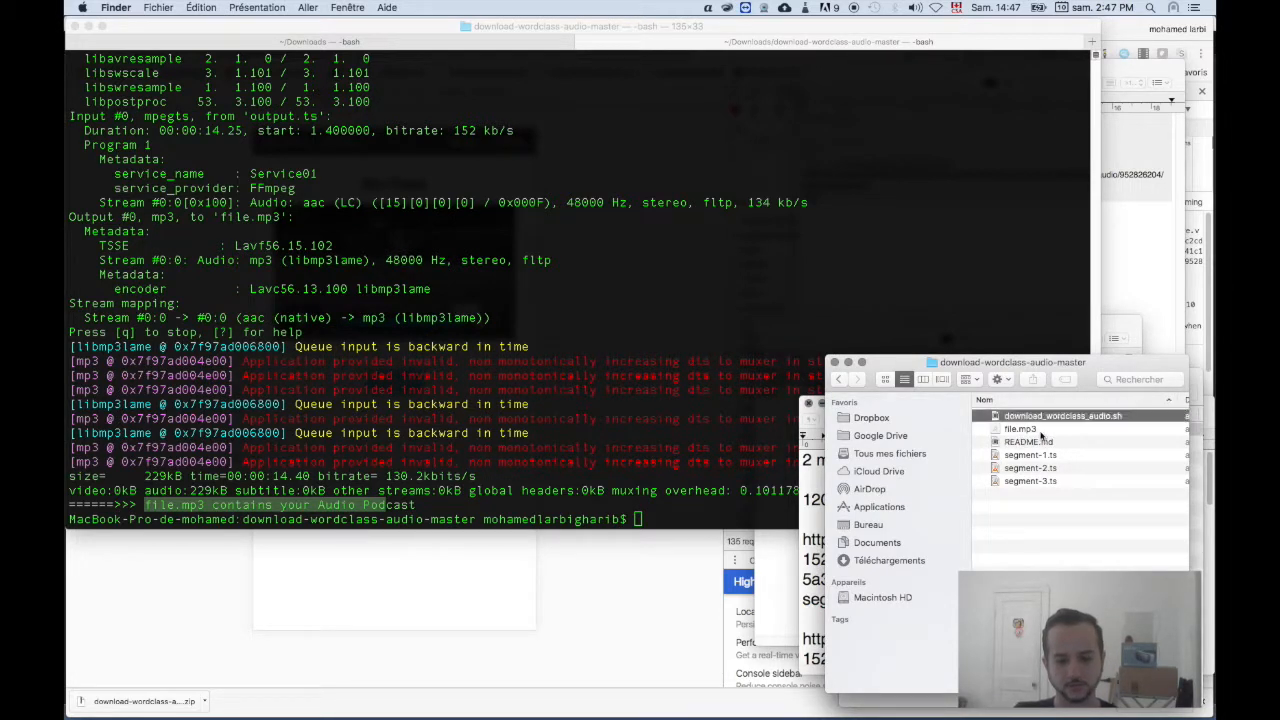
click(1020, 428)
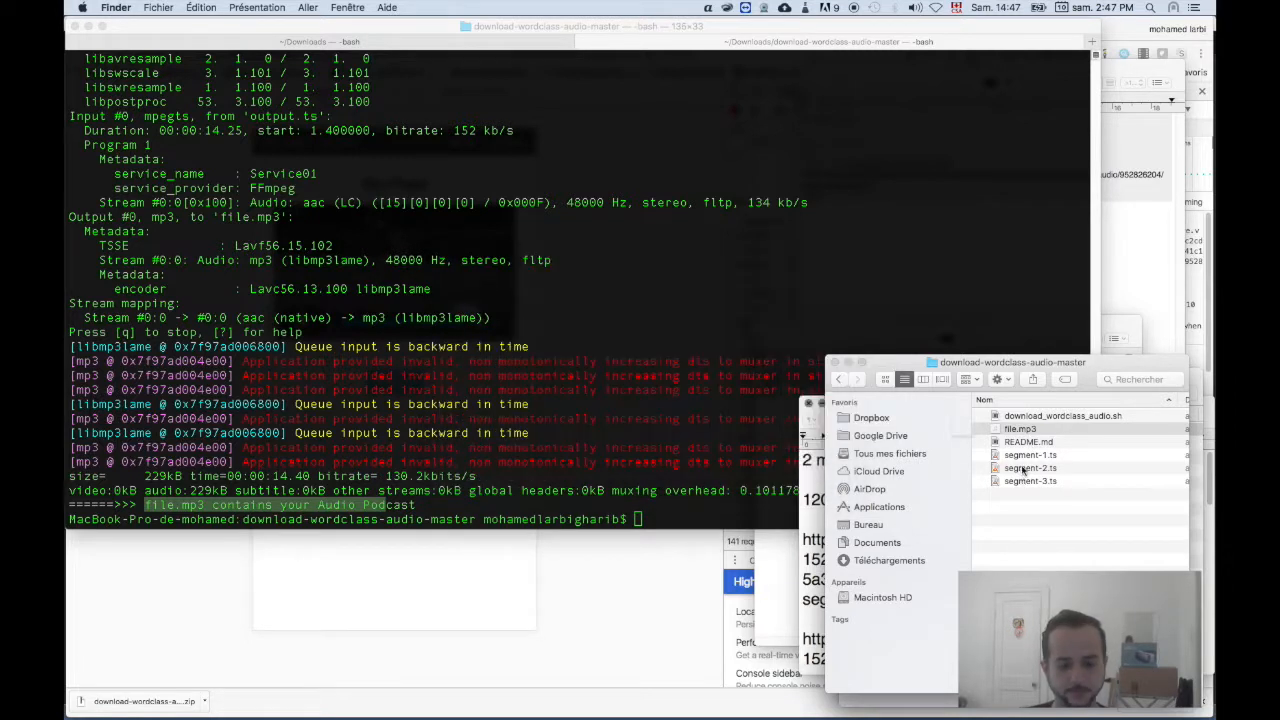
click(1020, 428)
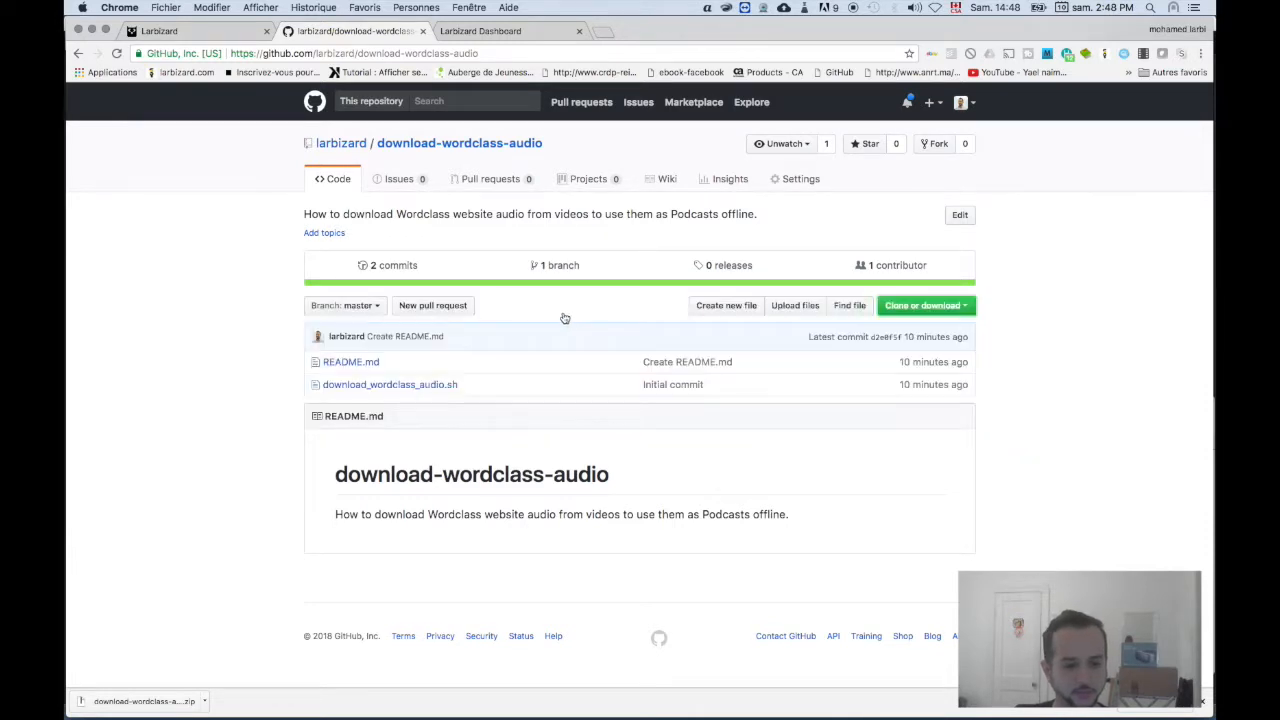
View download_wordclass_audio.sh on GitHub, highlight its ffmpeg command, then go to Larbizard Dashboard.
click(389, 384)
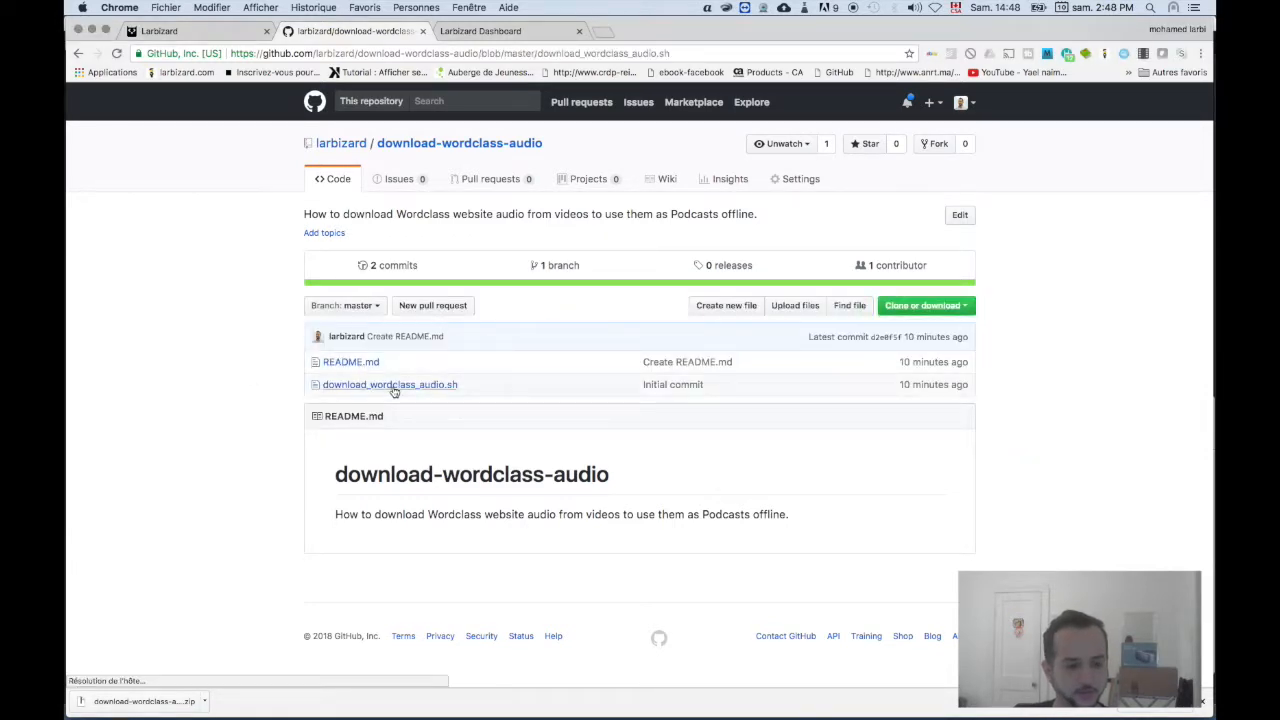
click(389, 384)
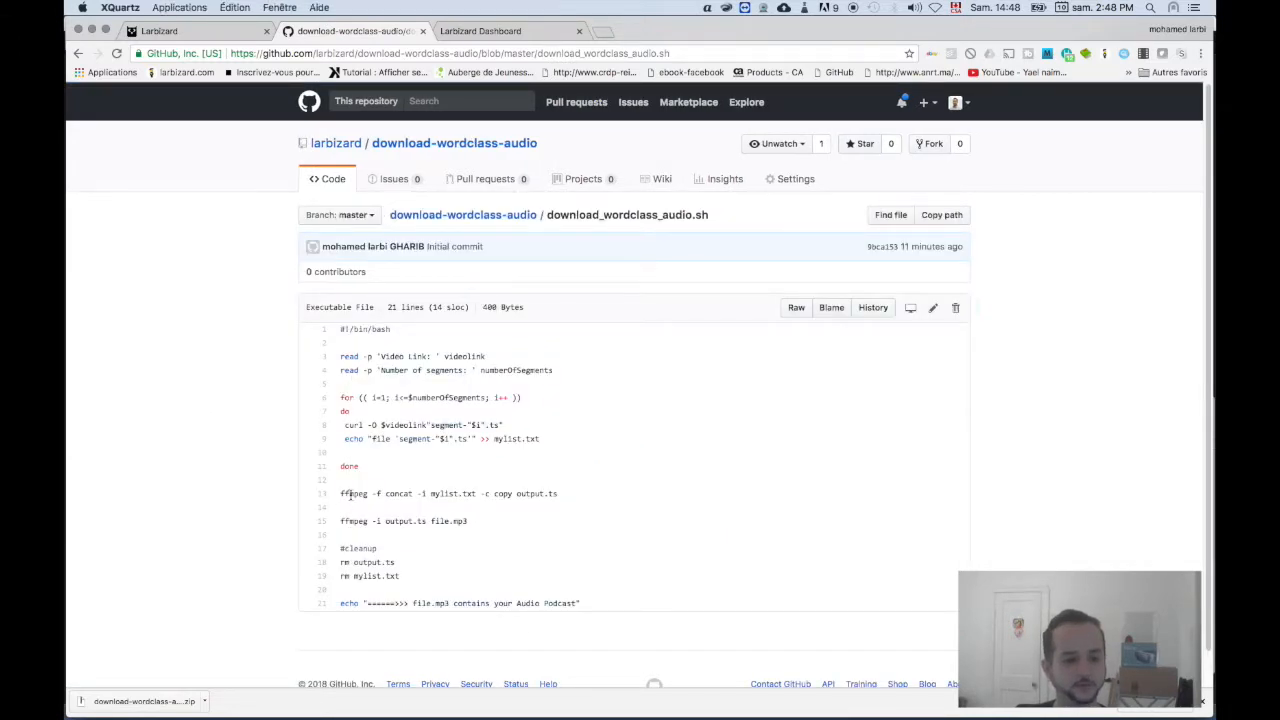
double_click(353, 493)
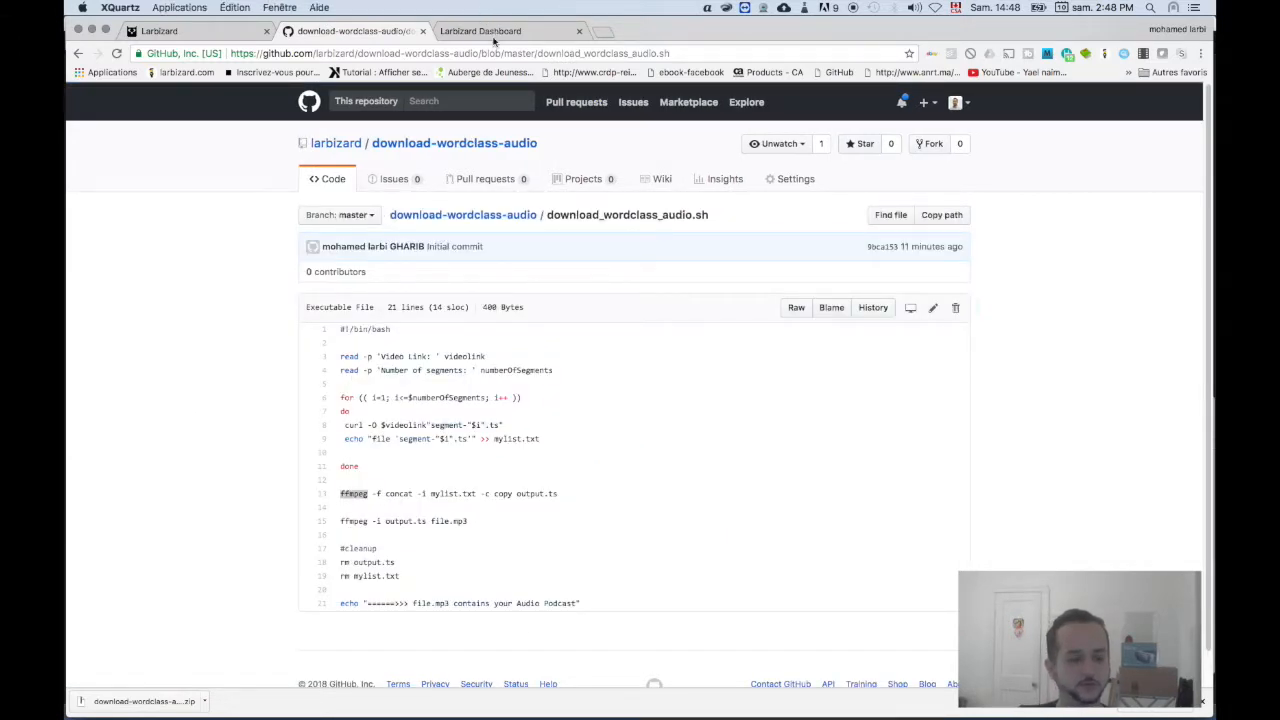
click(481, 31)
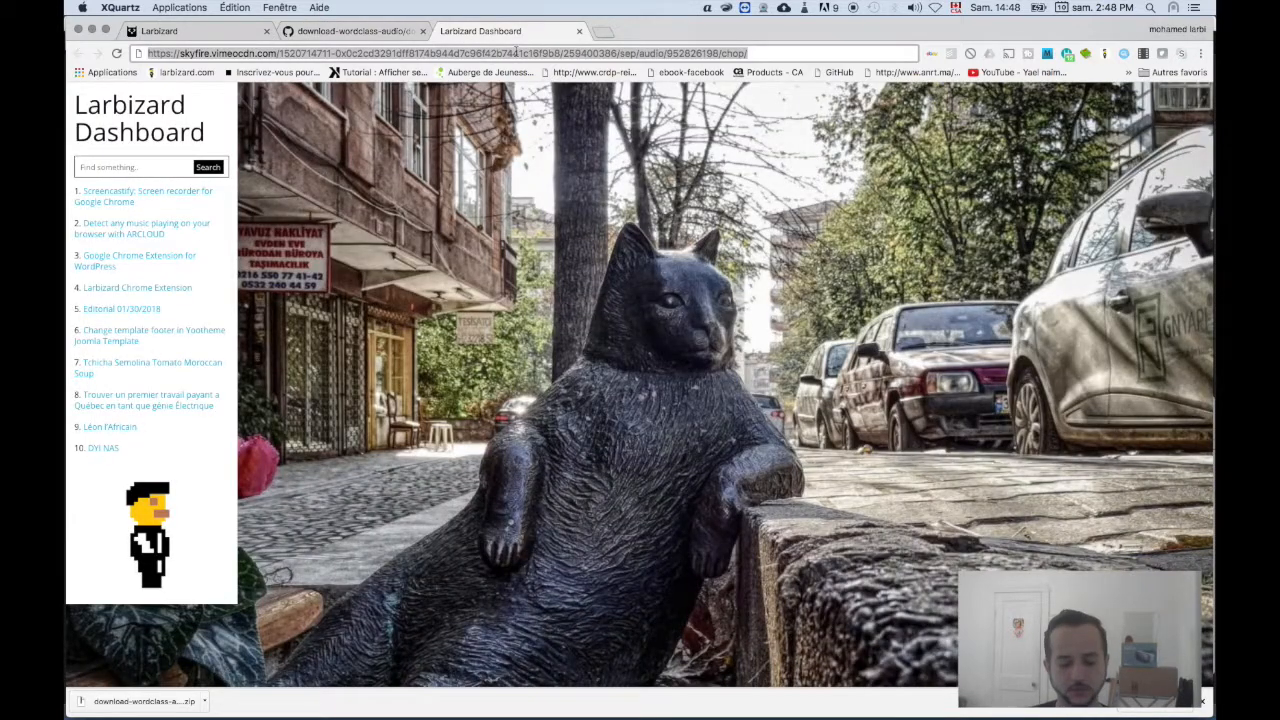
Go to ffmpeg.org's Download page and show the OS X packages.
text(ffme)
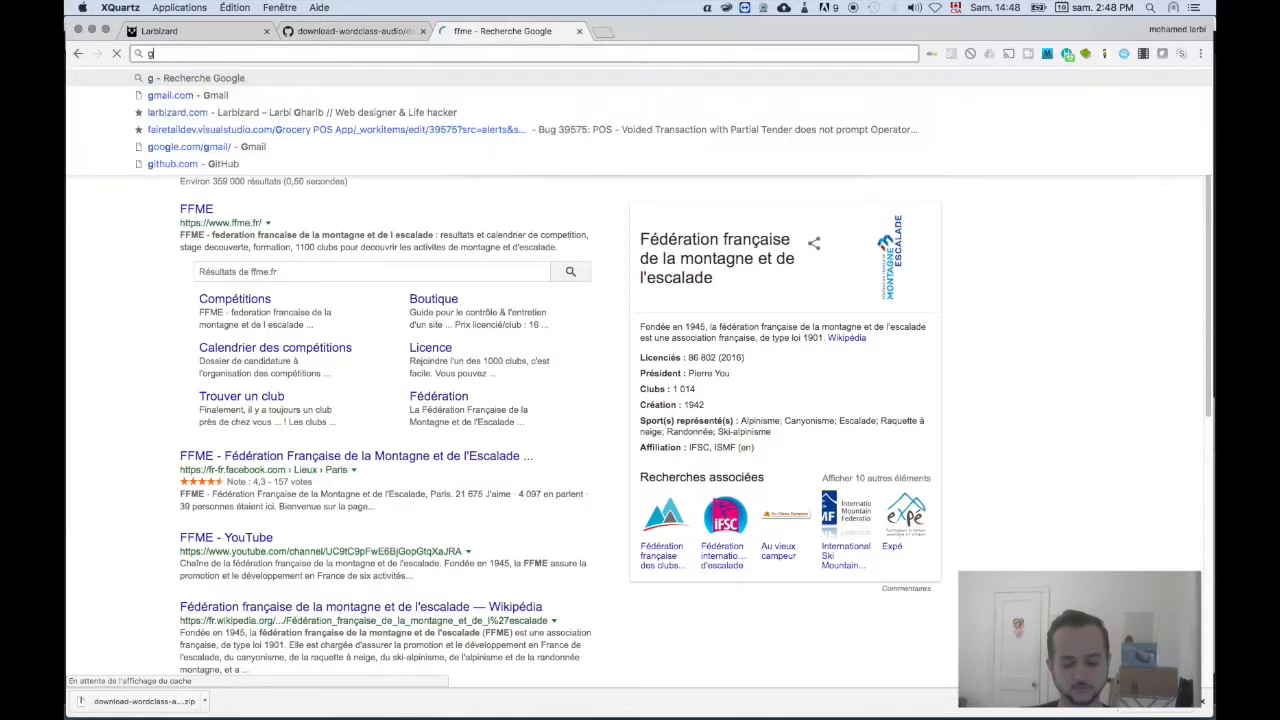
text(ffmpeg.org)
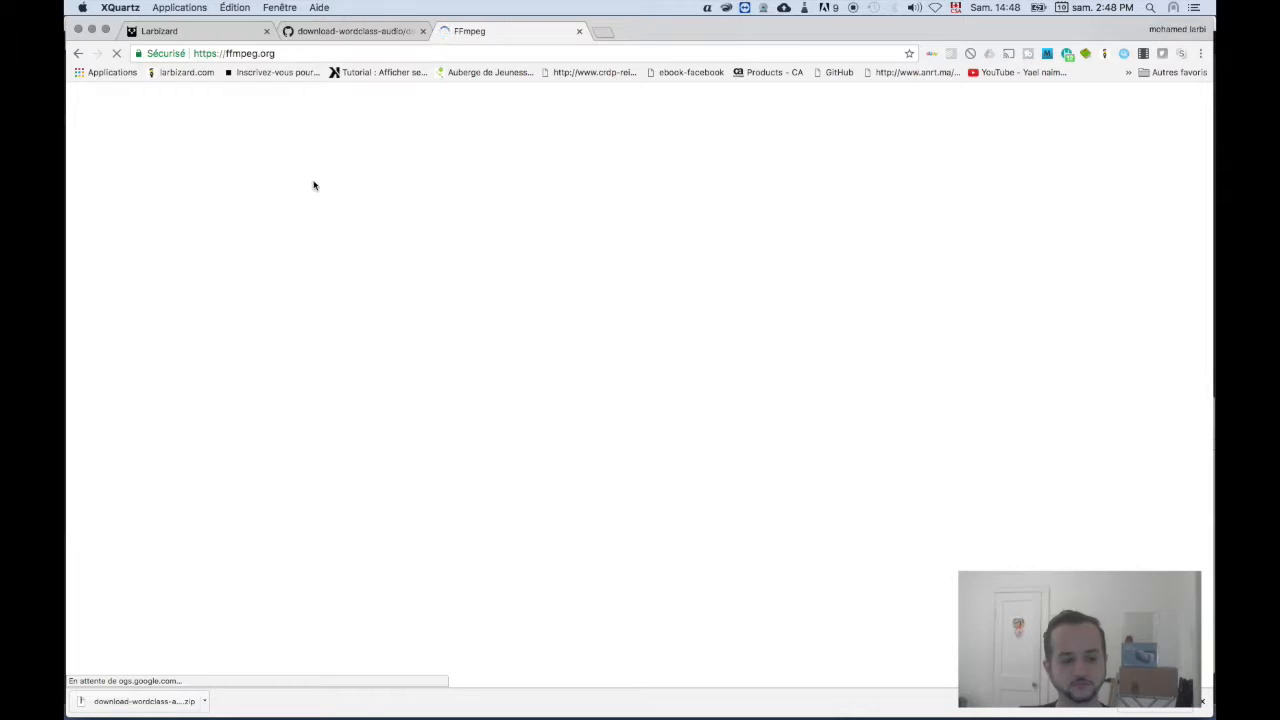
mouse_move(520, 129)
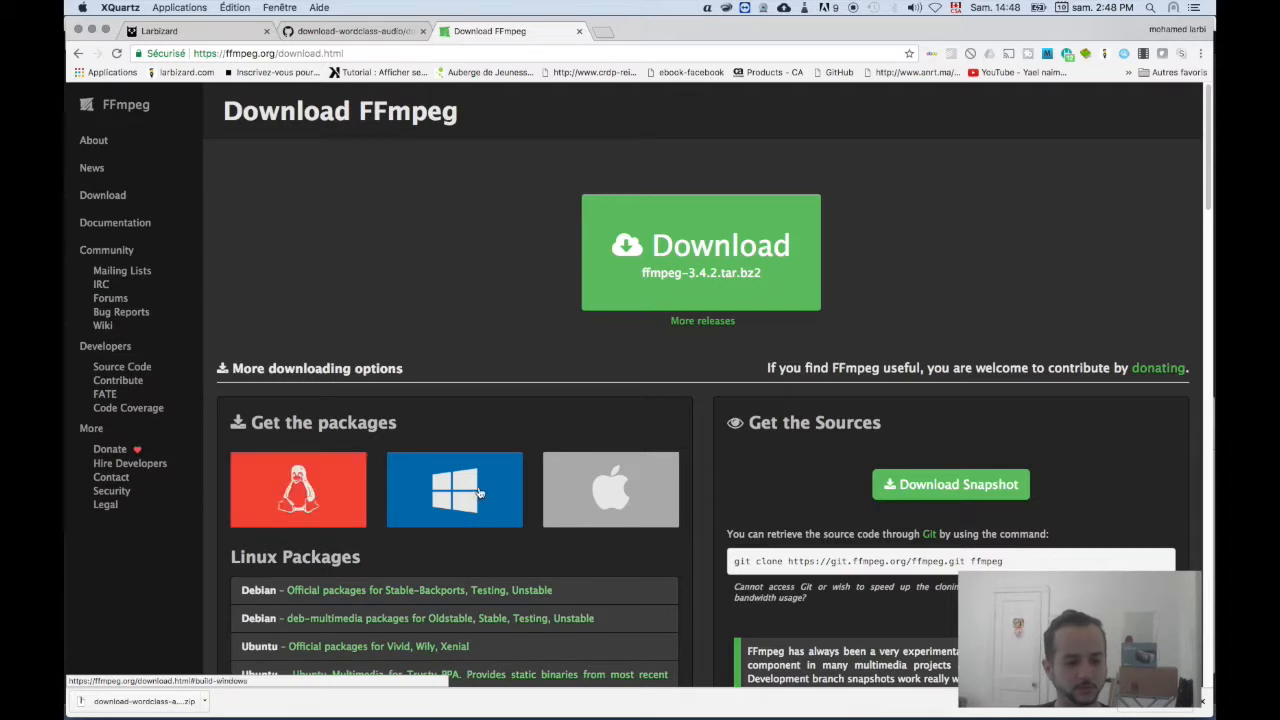
click(610, 490)
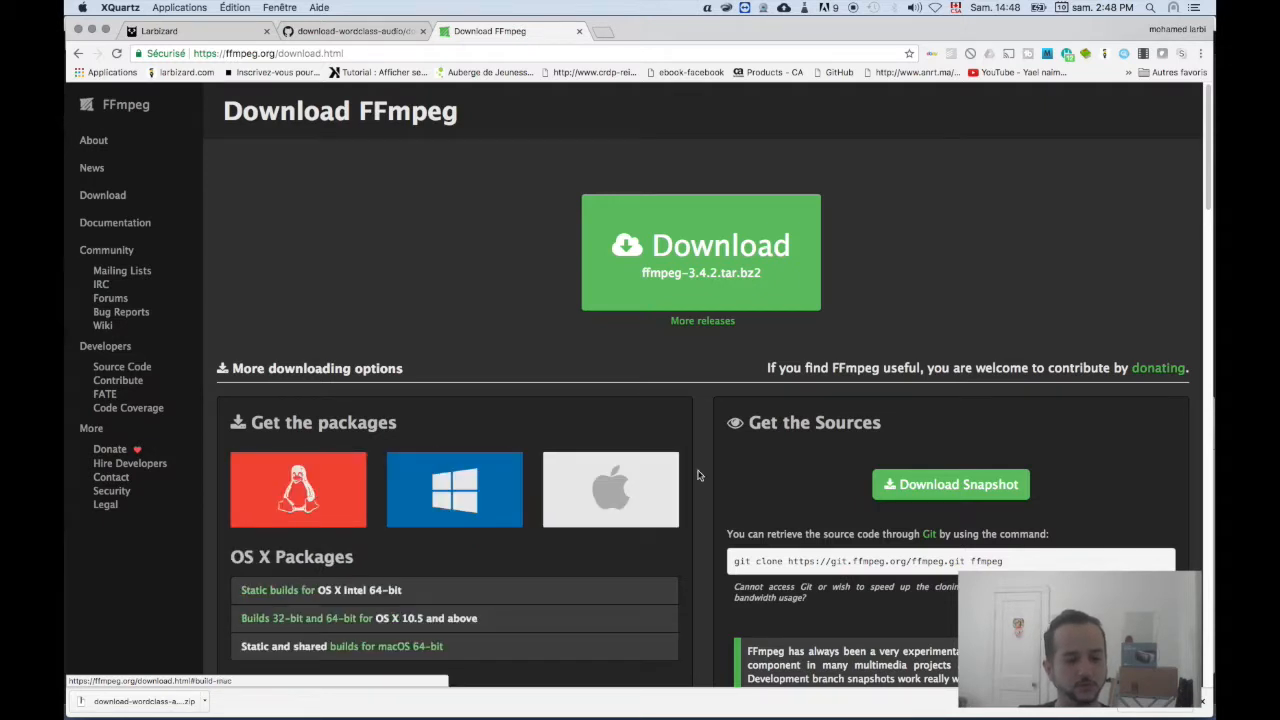